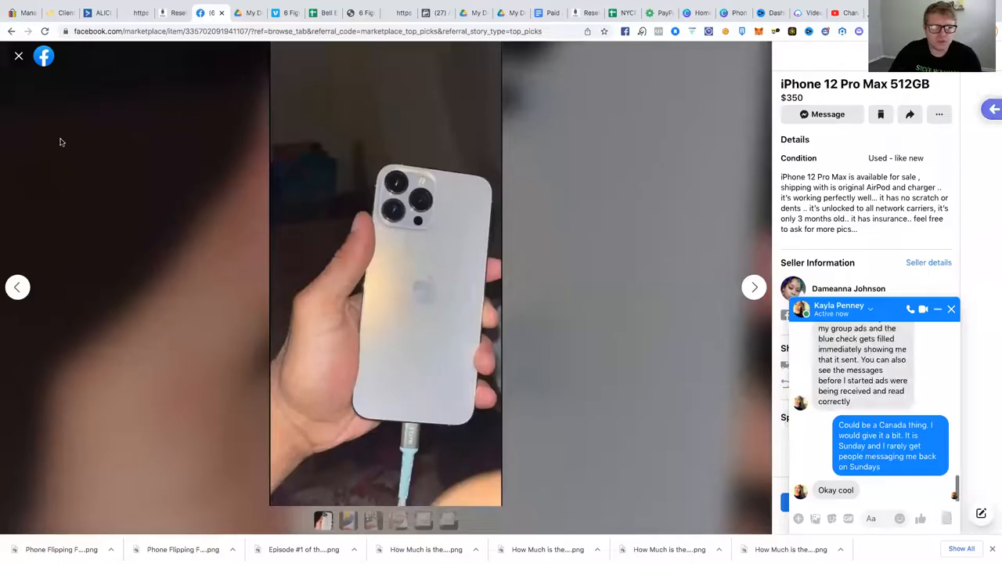
Close the iPhone 12 Pro Max 512GB listing and scroll further down Today's picks
click(19, 56)
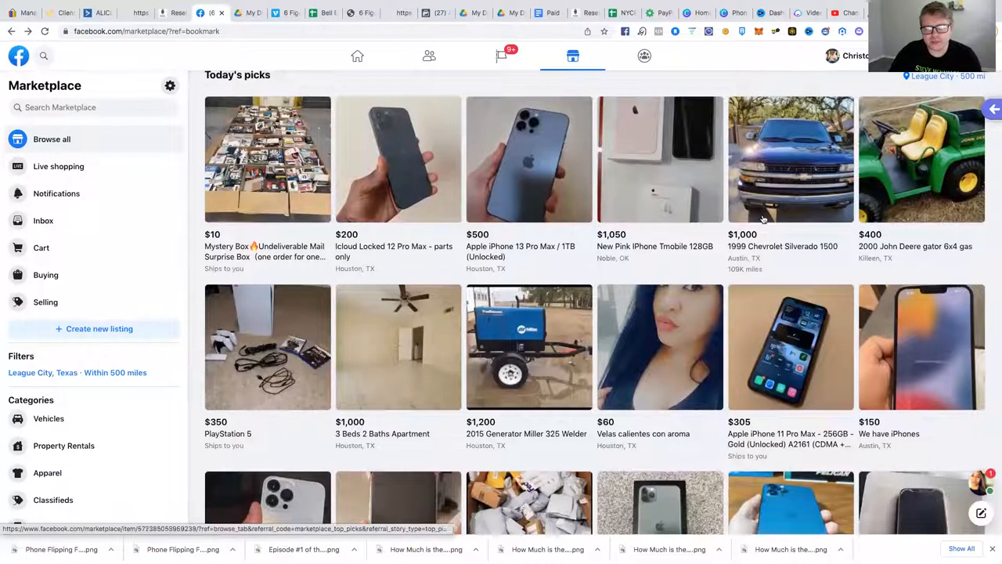
scroll(down, 3)
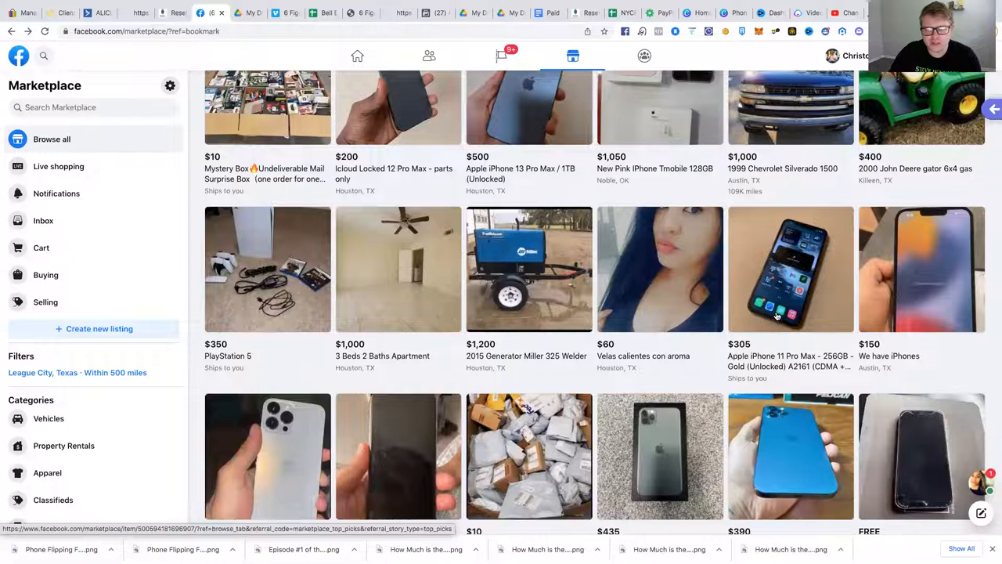
scroll(down, 3)
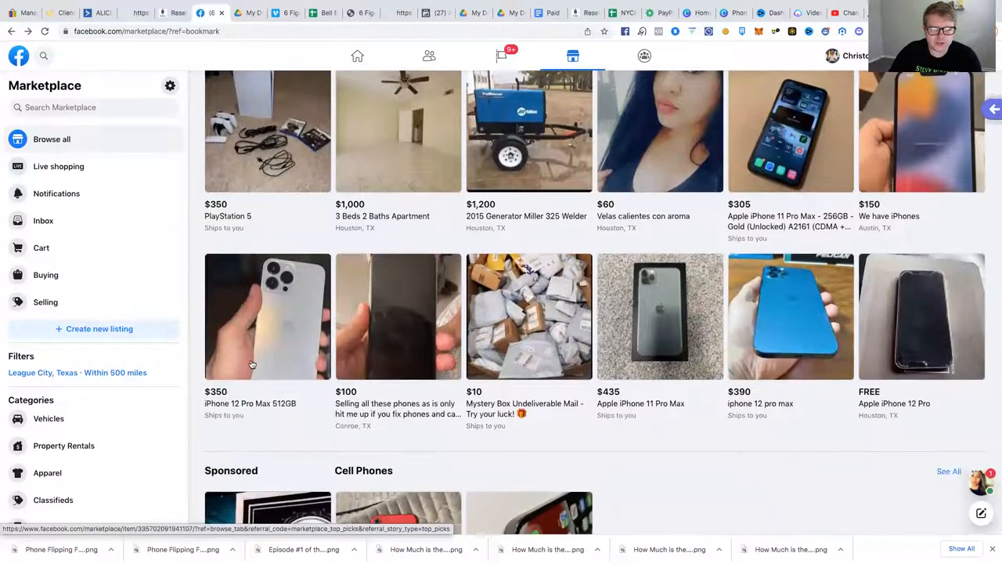
scroll(down, 3)
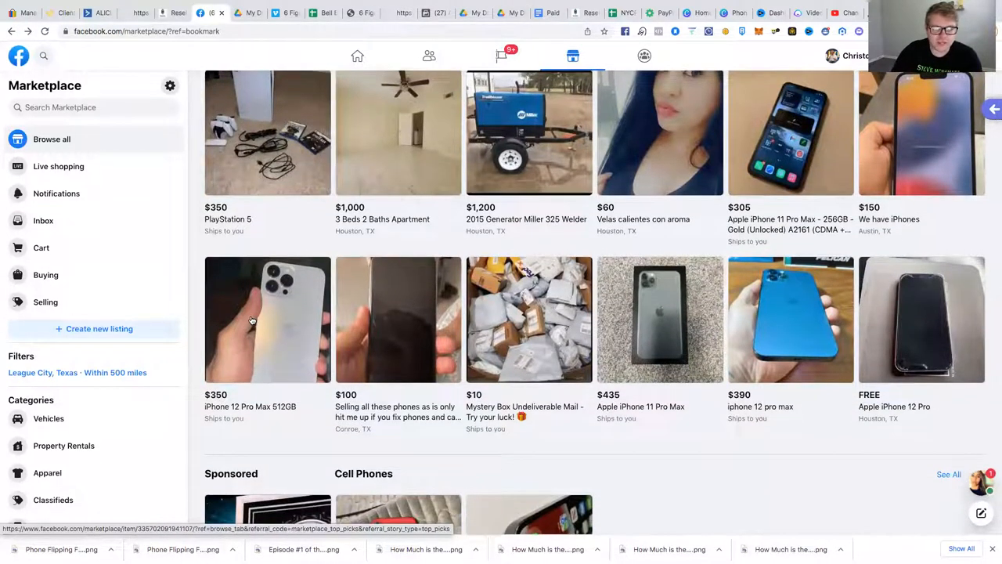
click(267, 319)
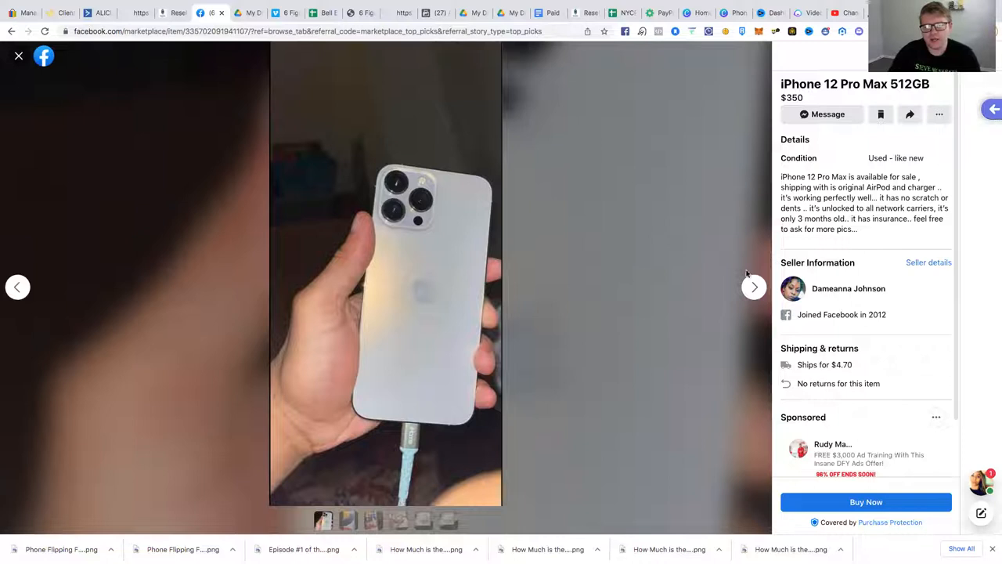
click(754, 288)
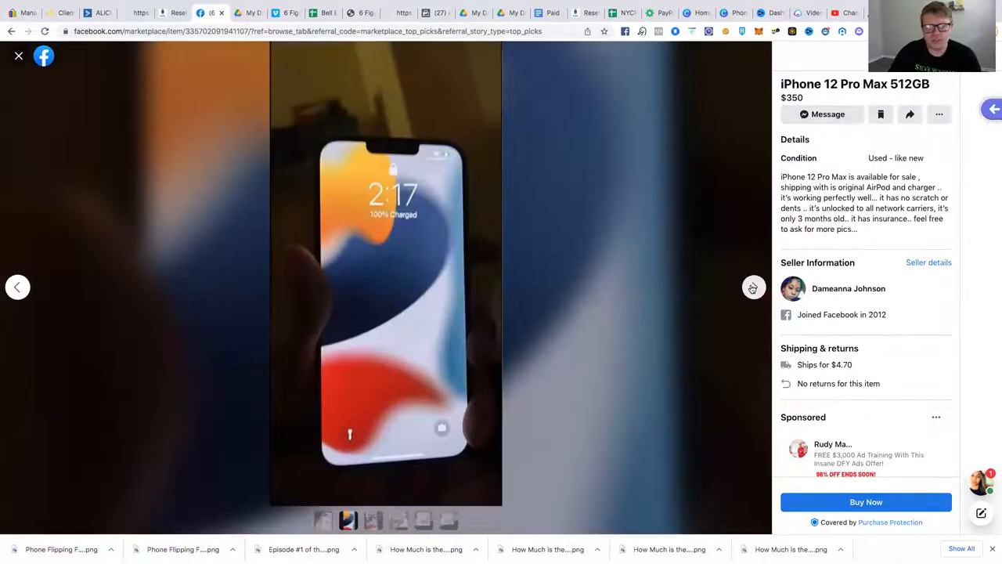
click(753, 287)
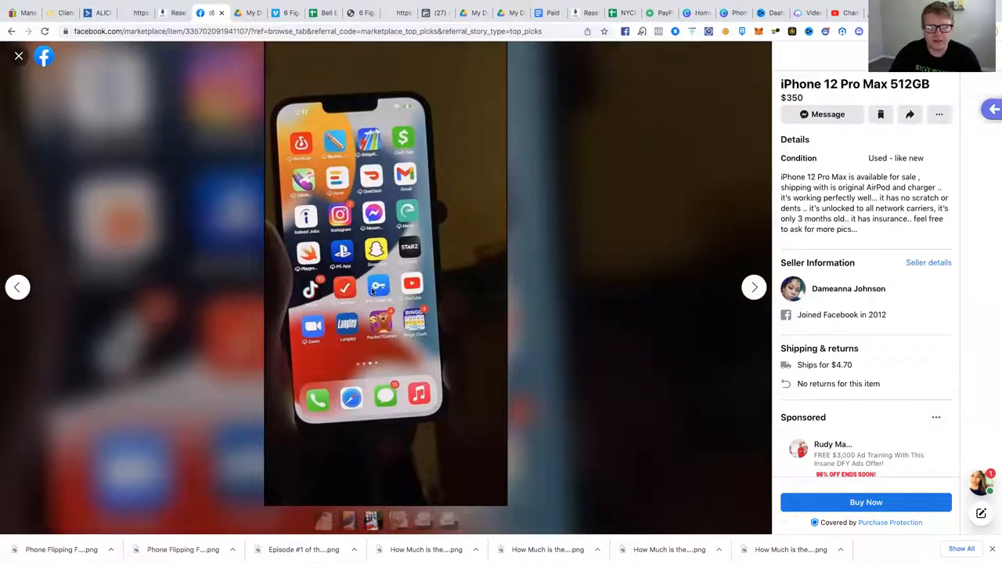
click(753, 287)
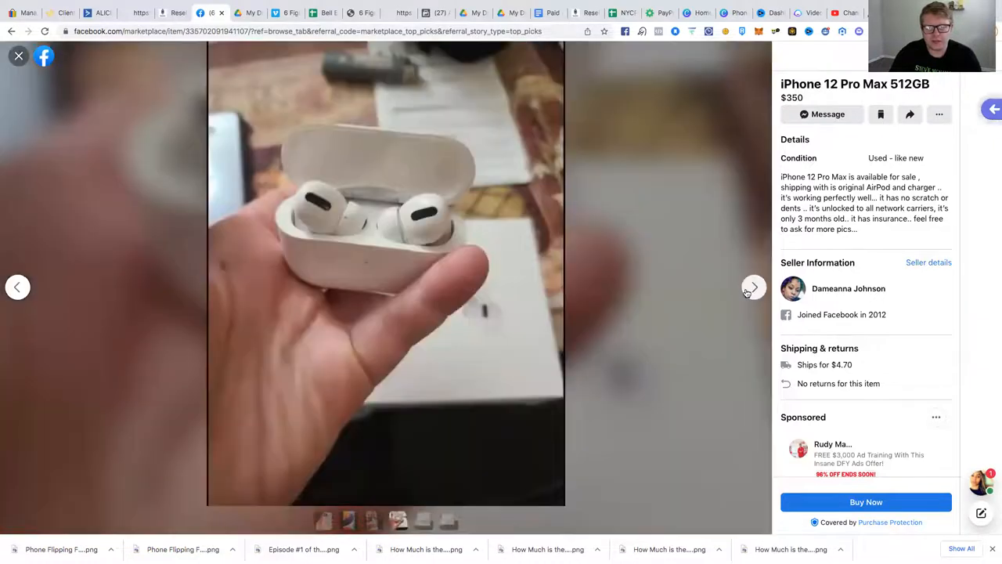
click(752, 287)
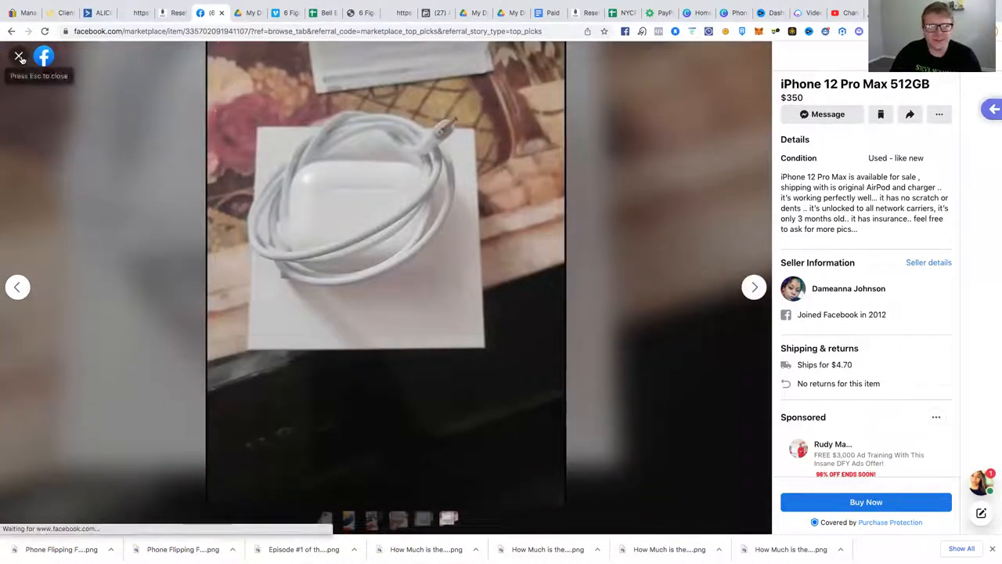
click(19, 57)
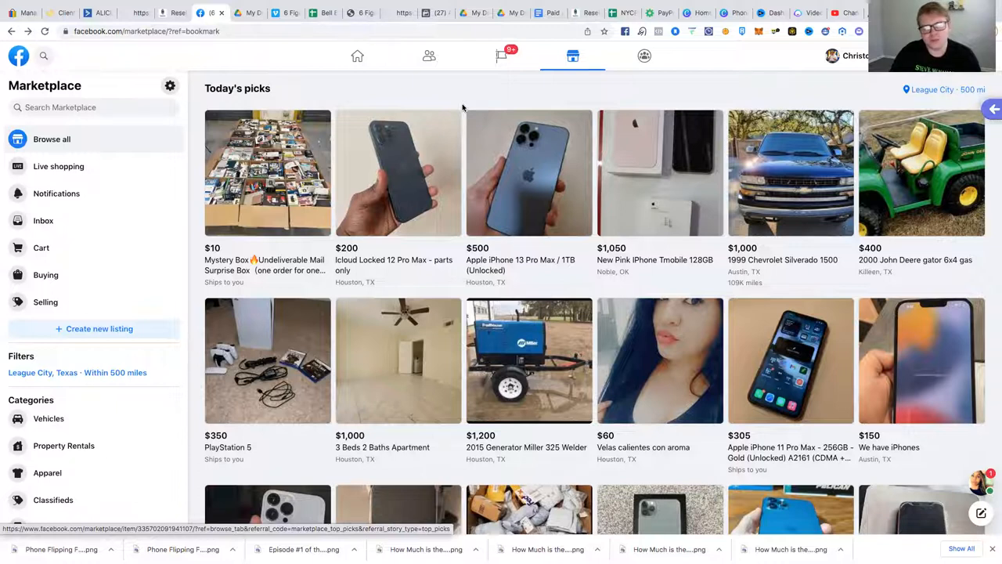
mouse_move(492, 211)
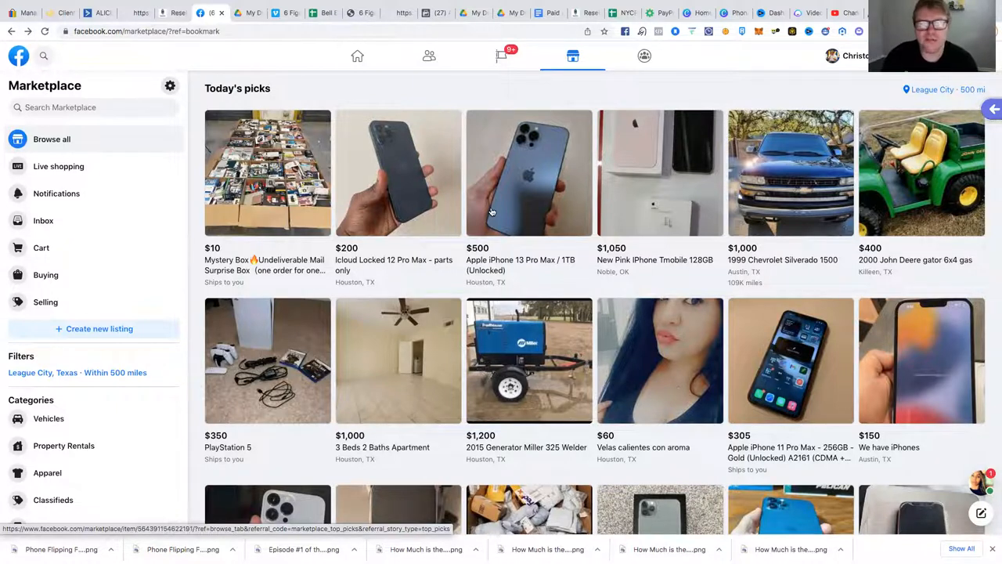
mouse_move(537, 270)
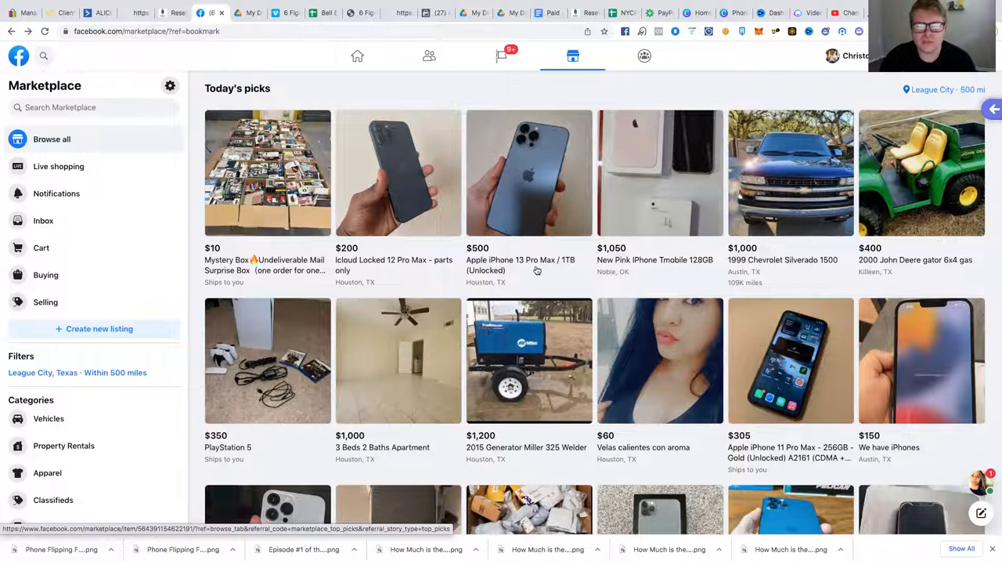
mouse_move(483, 279)
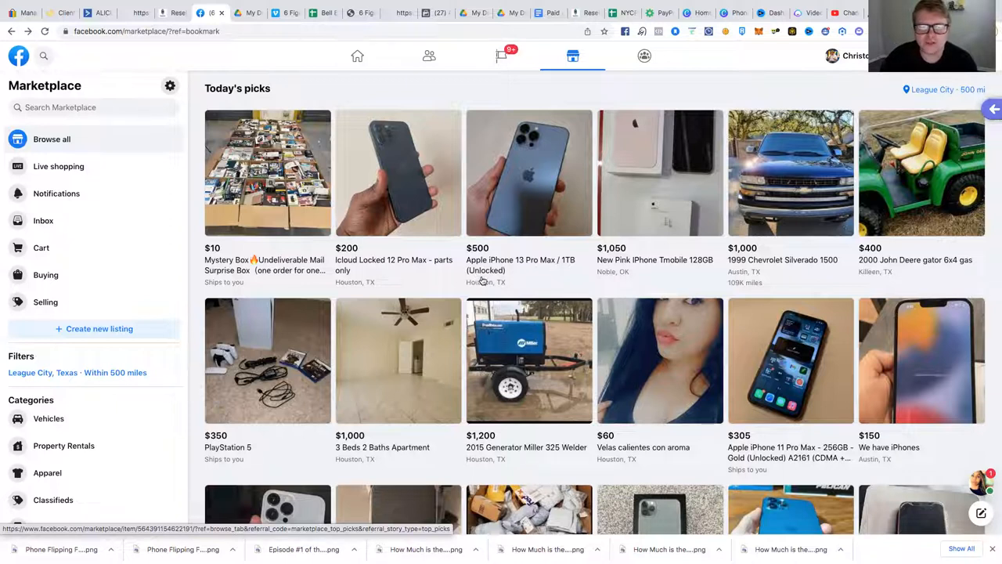
mouse_move(486, 235)
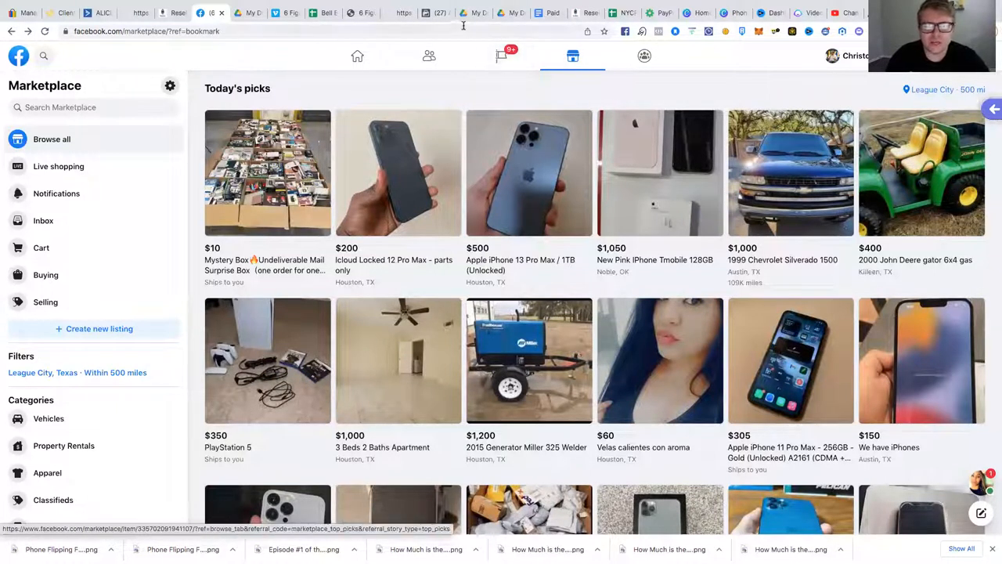
Switch to the eBay Seller Hub tab showing paid and shipped orders
click(471, 12)
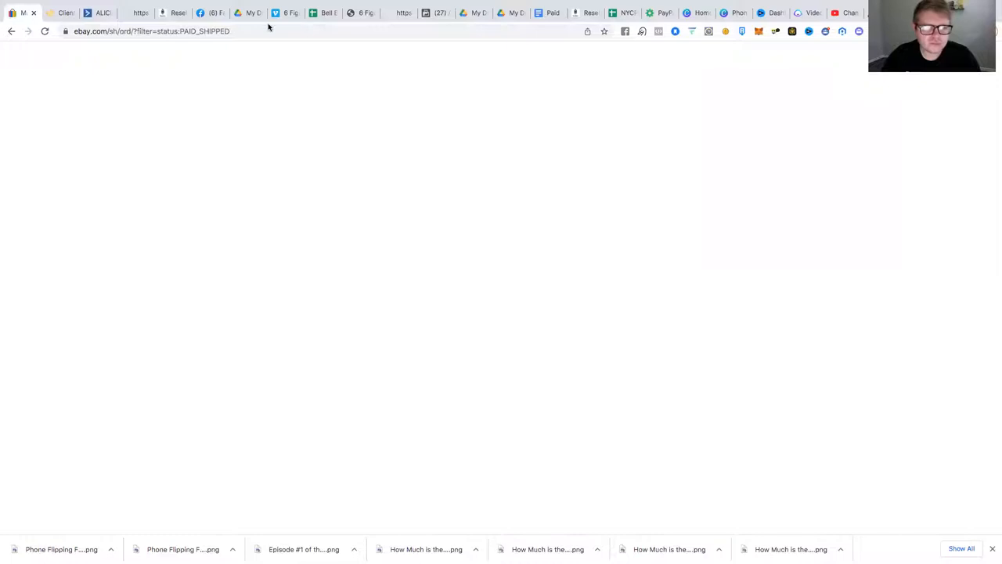
mouse_move(378, 70)
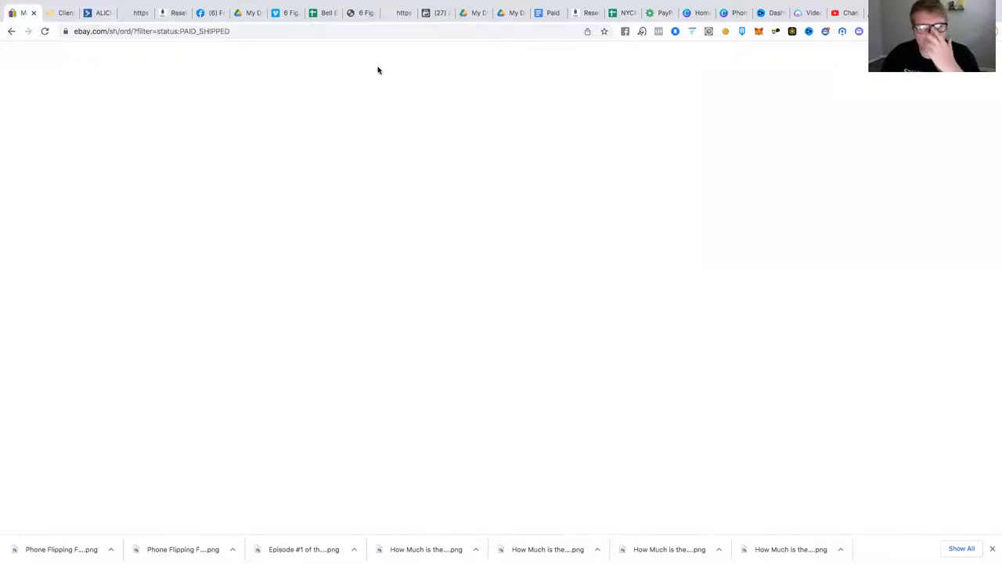
mouse_move(210, 18)
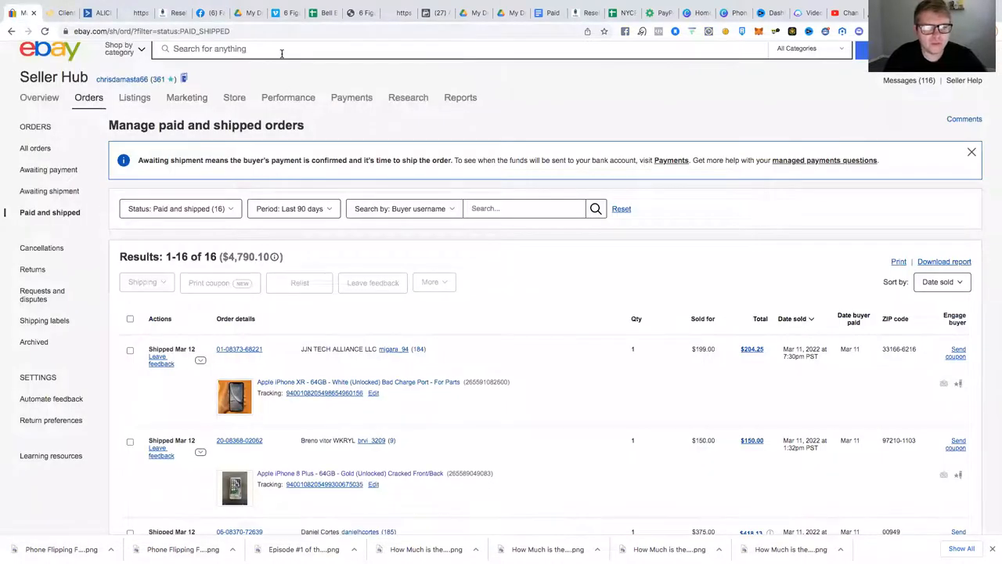
Search eBay for 'iphone 13 pro max unlocked 1tb' using the suggestion
text(iPhone 13 pro max)
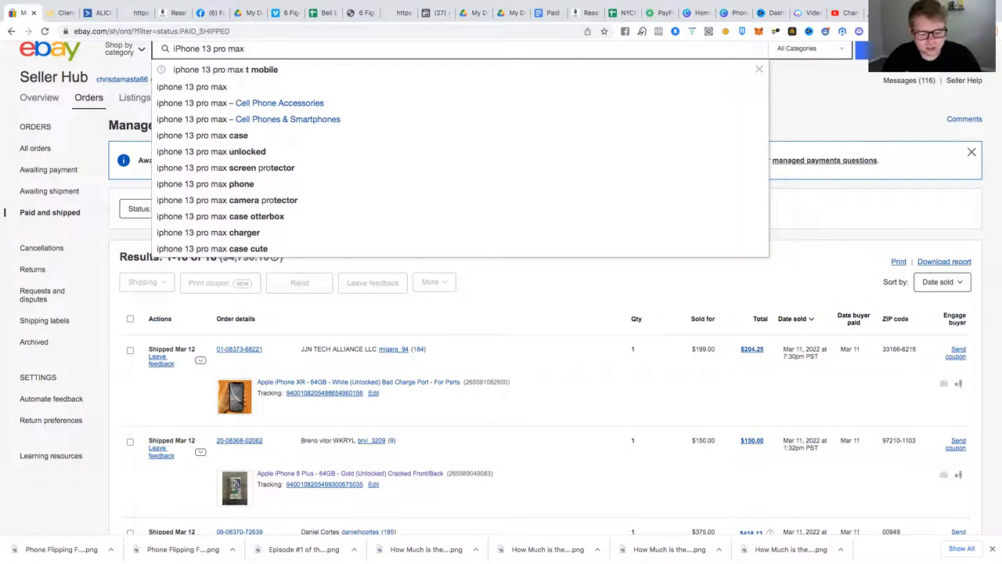
text(unlo)
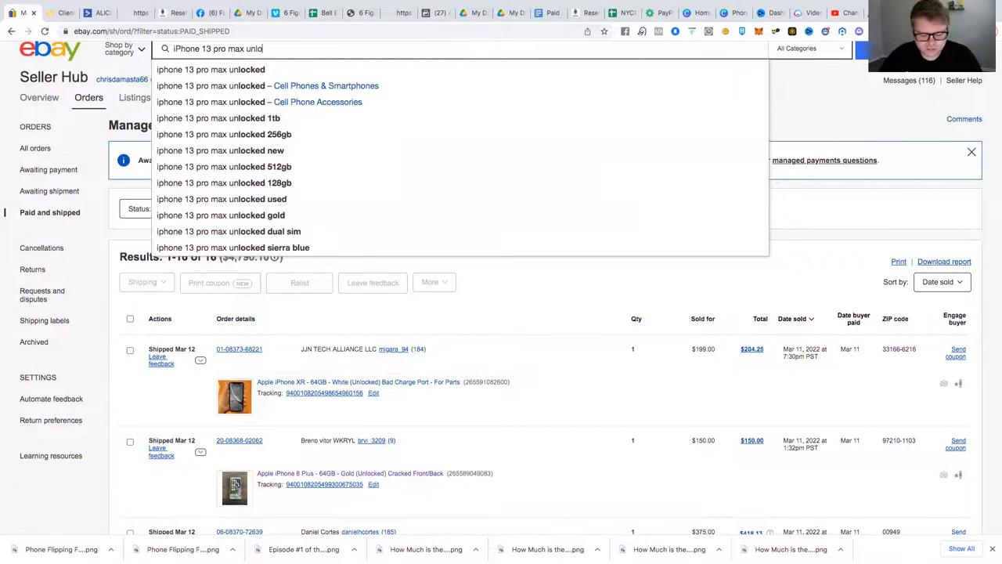
click(218, 118)
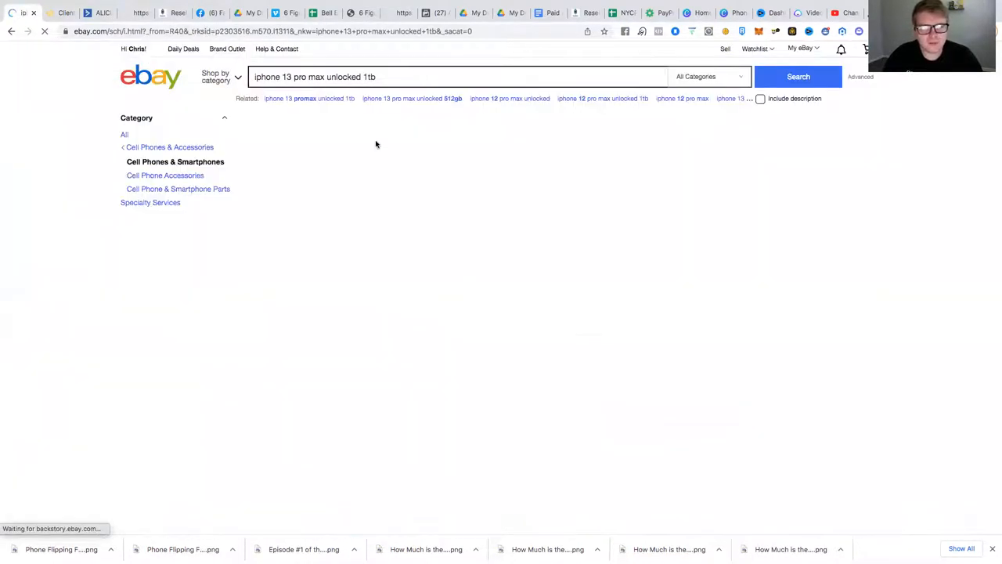
Filter to used sold listings and review recent 1TB iPhone 13 Pro Max sale prices
click(798, 76)
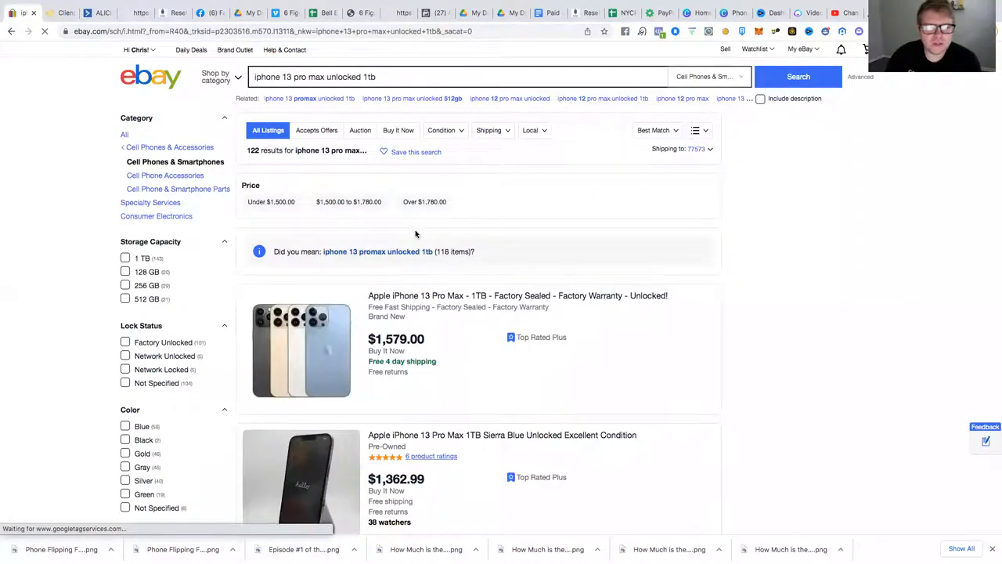
scroll(down, 3)
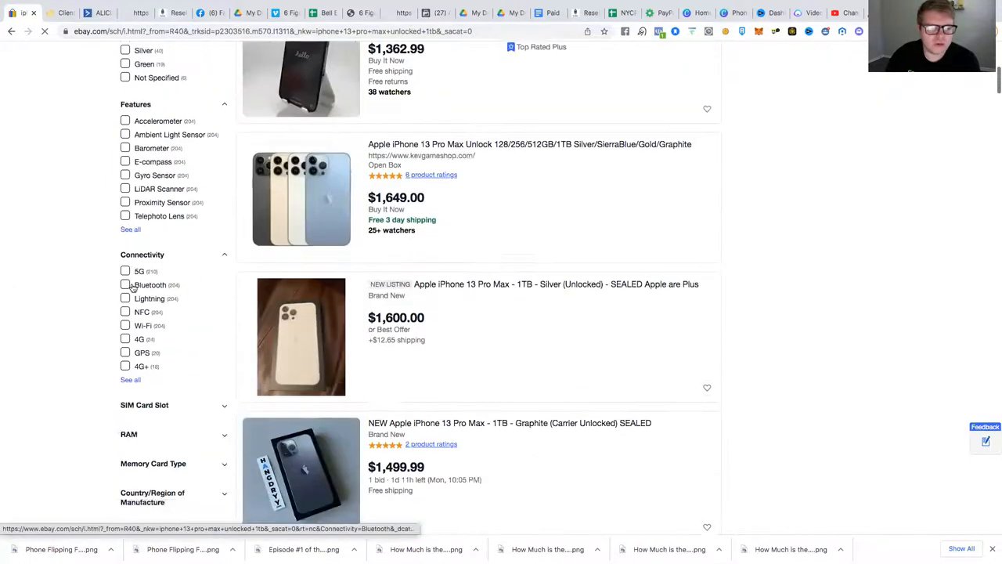
scroll(down, 3)
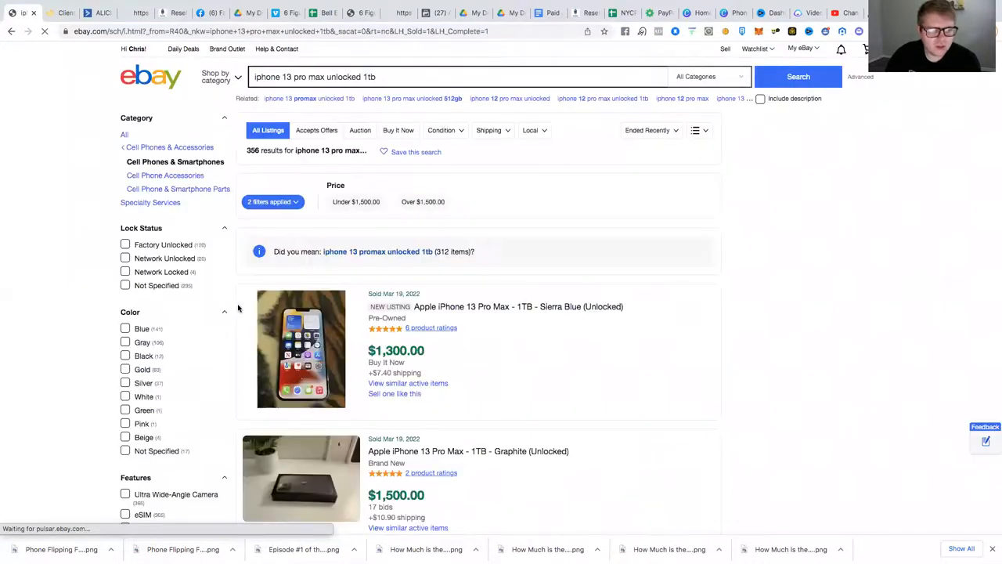
scroll(down, 3)
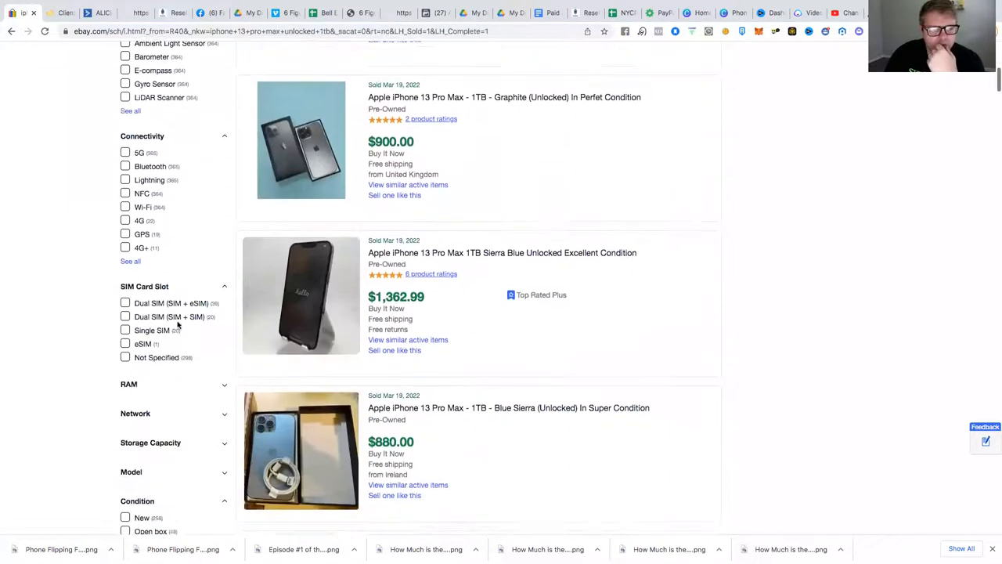
scroll(down, 3)
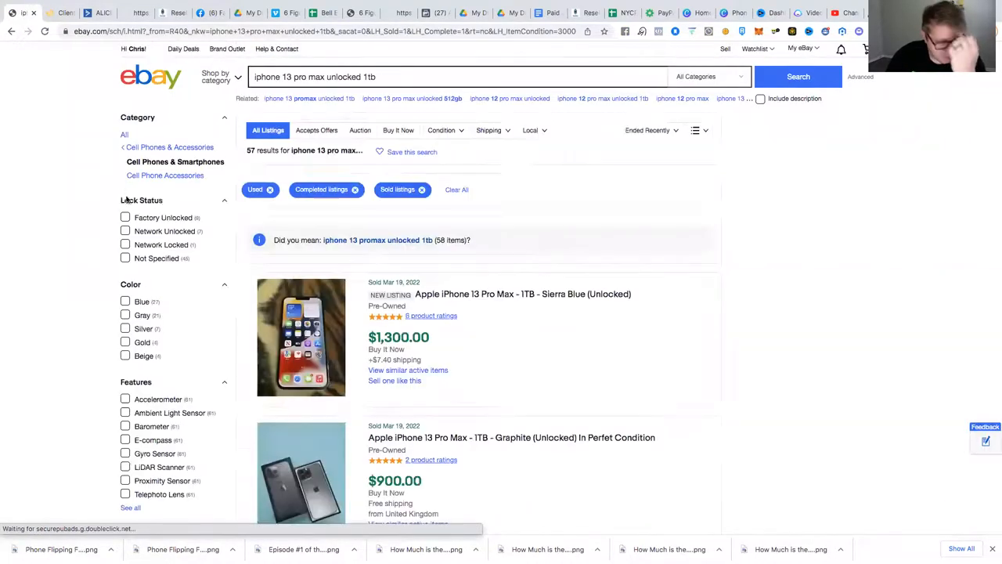
scroll(down, 3)
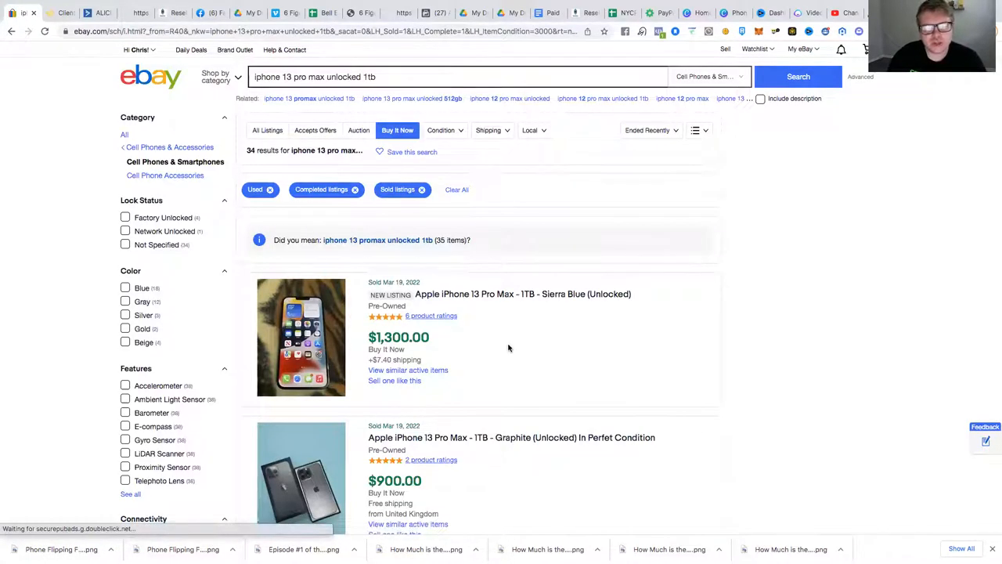
scroll(down, 3)
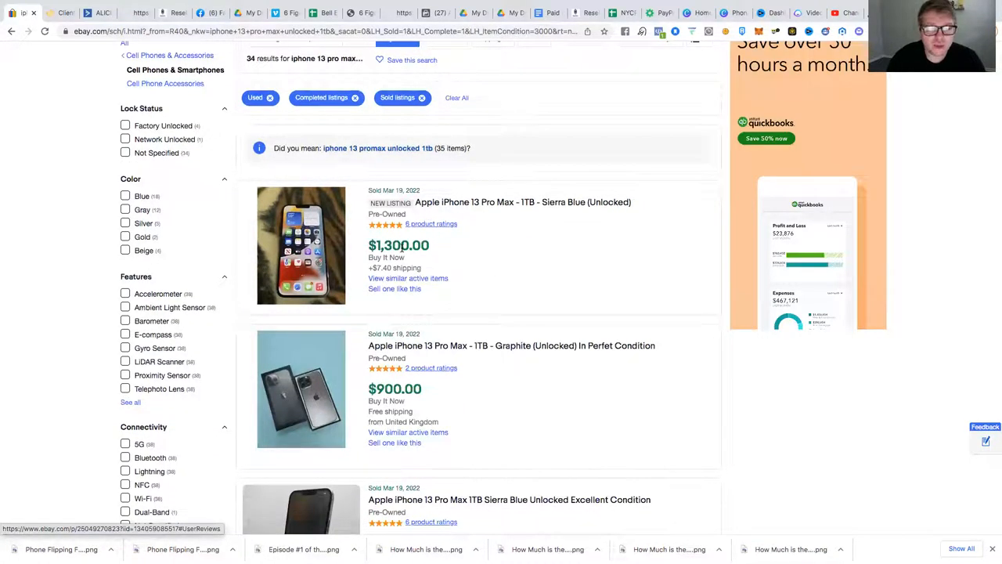
scroll(down, 3)
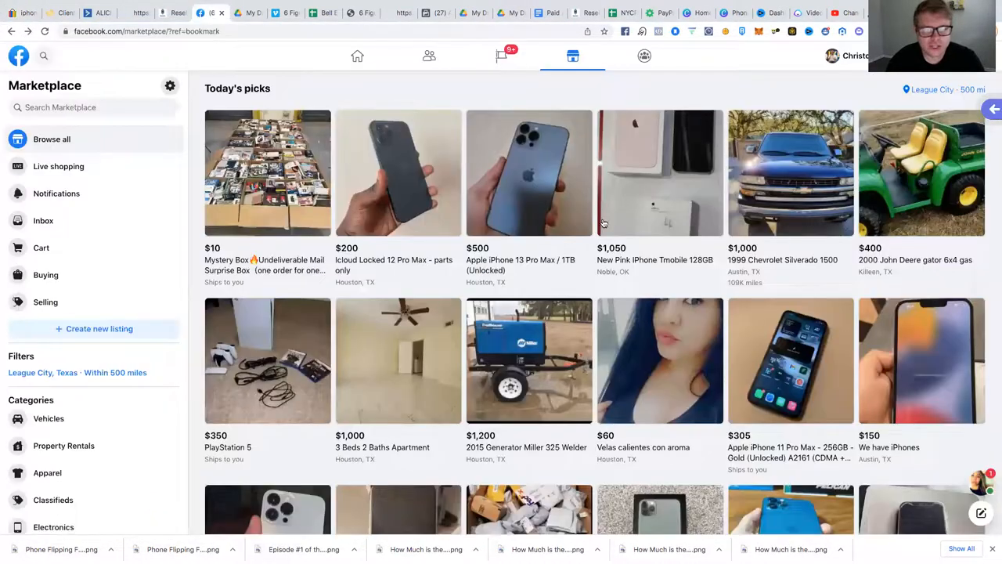
Open the $500 iPhone 13 Pro Max 1TB listing and read its description
click(529, 173)
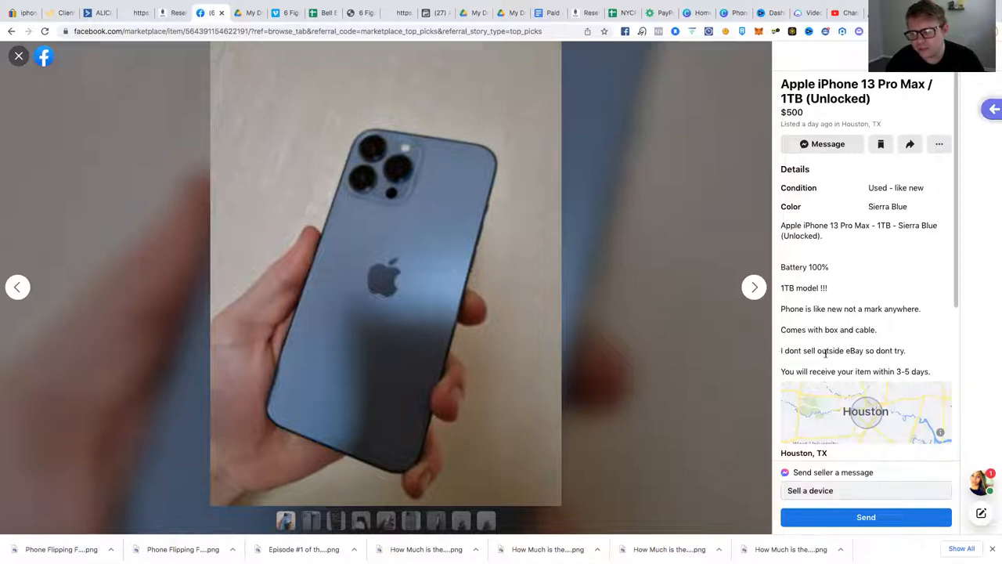
scroll(down, 3)
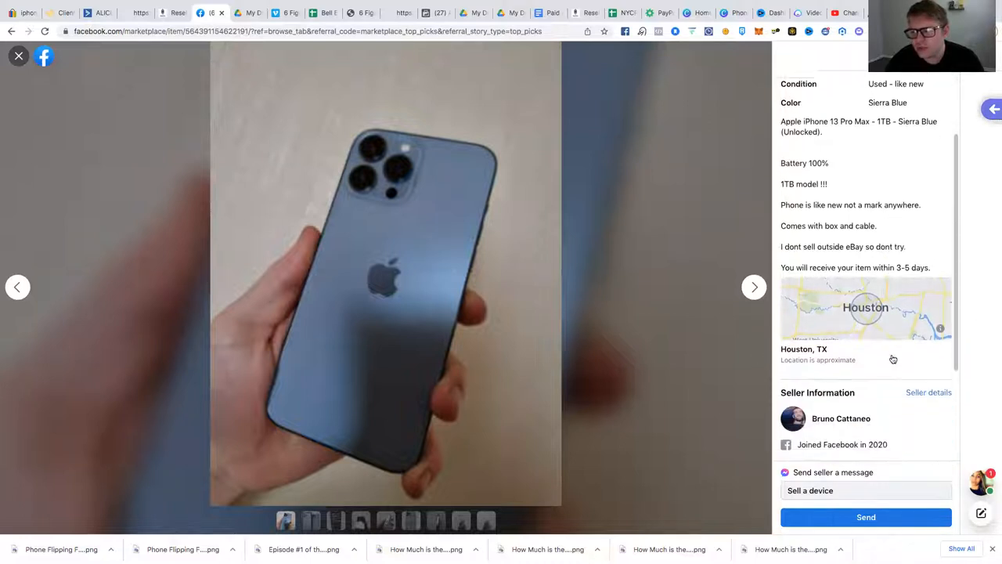
scroll(down, 3)
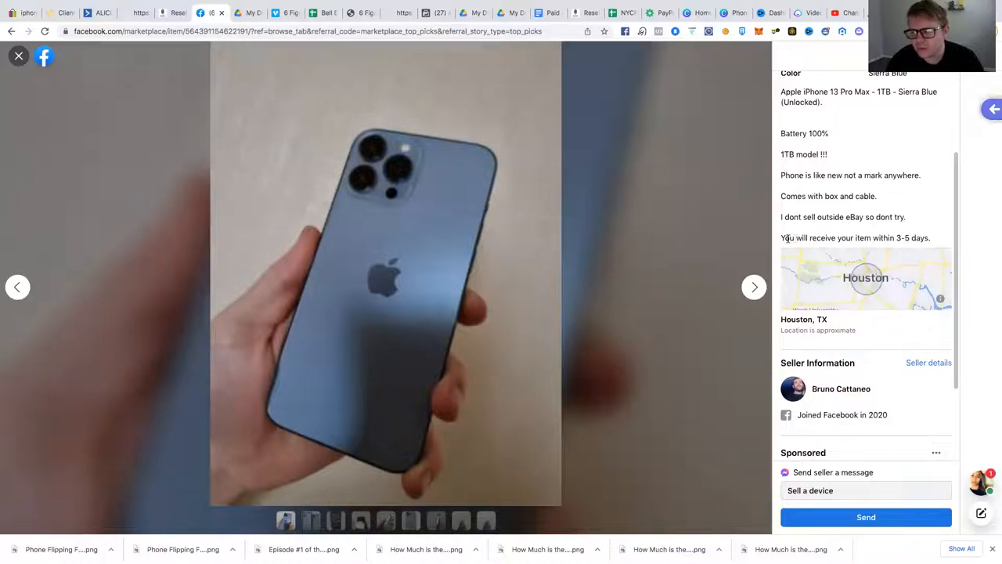
mouse_move(731, 282)
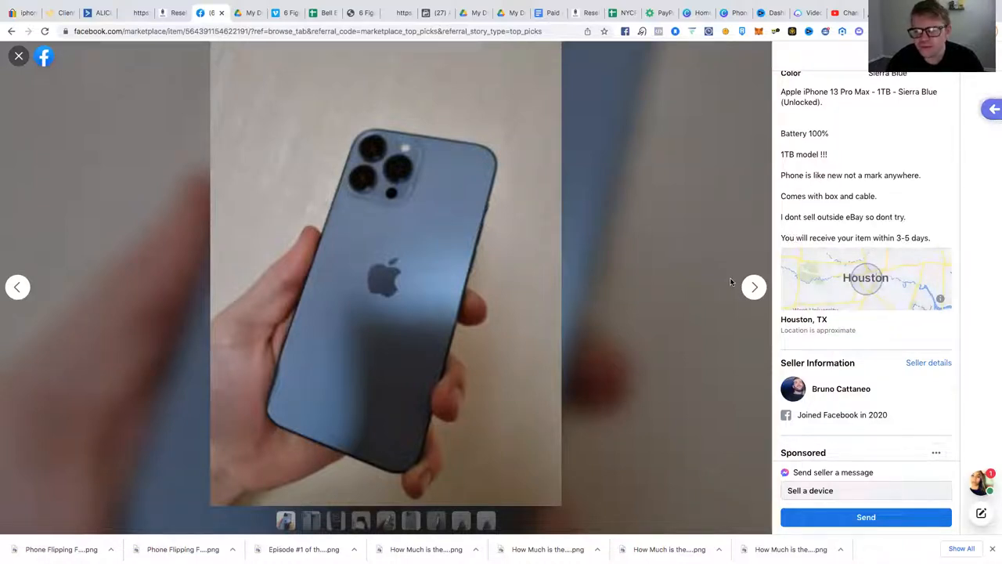
Page through its photos, including battery health, charging port and box, then close it
click(753, 286)
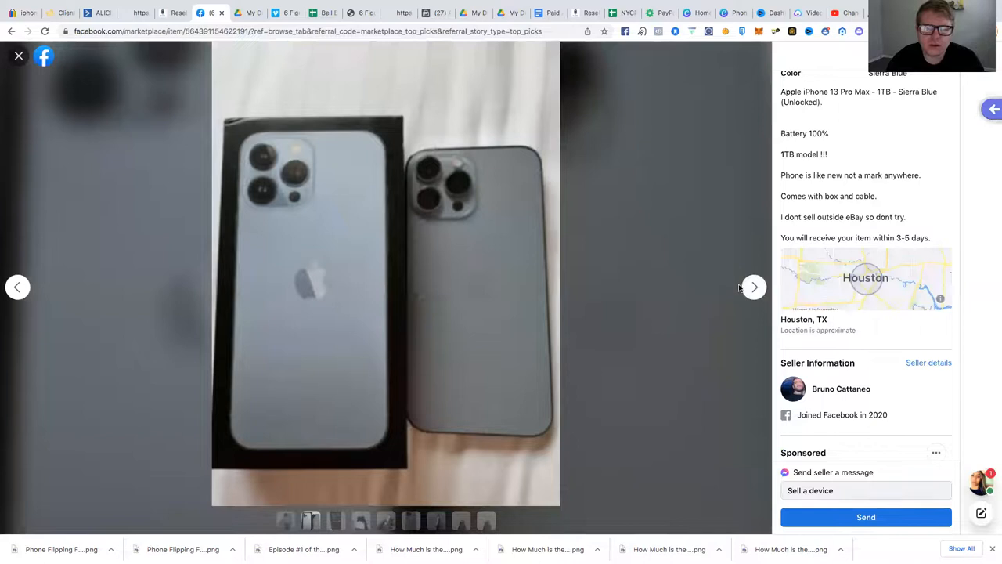
click(754, 286)
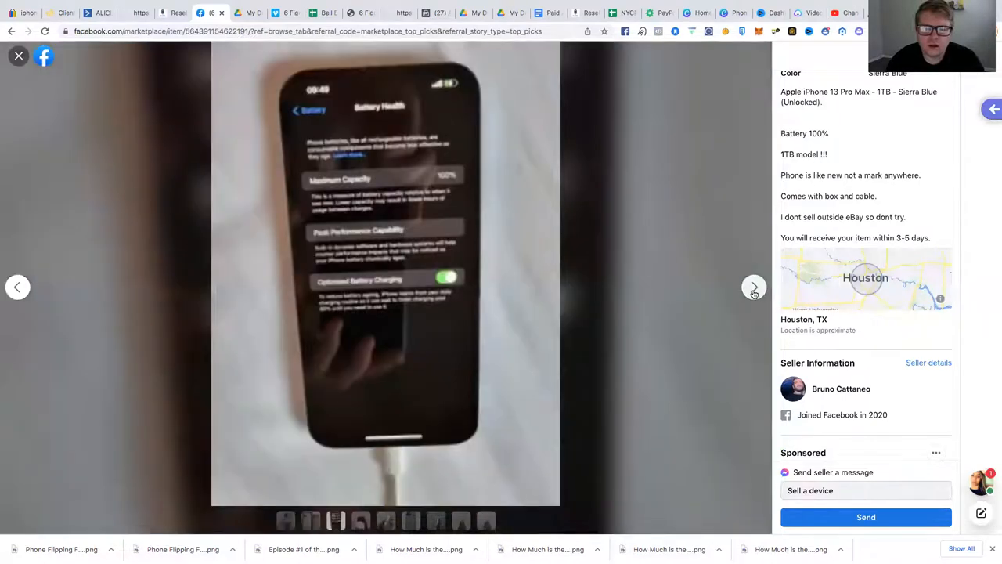
click(754, 286)
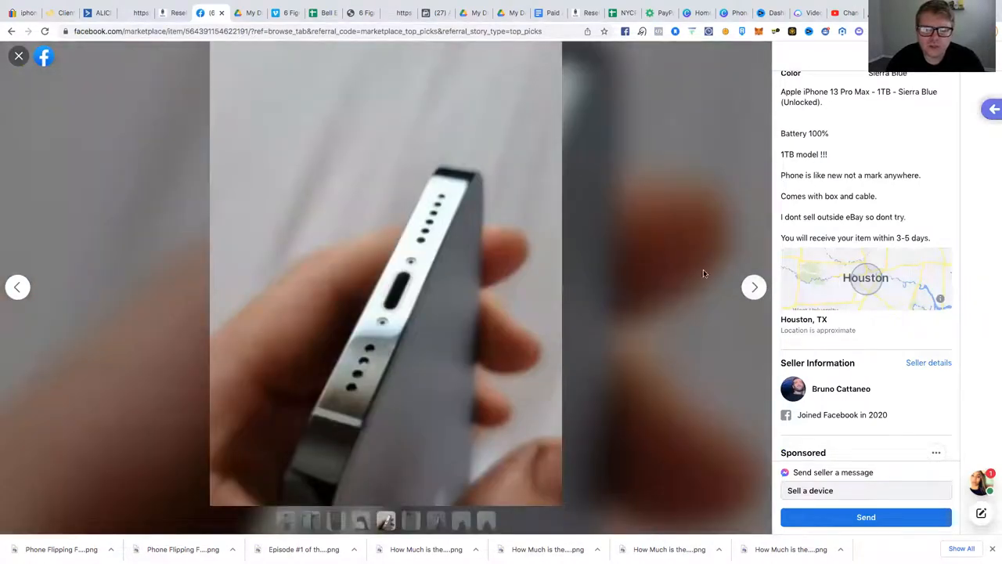
click(754, 286)
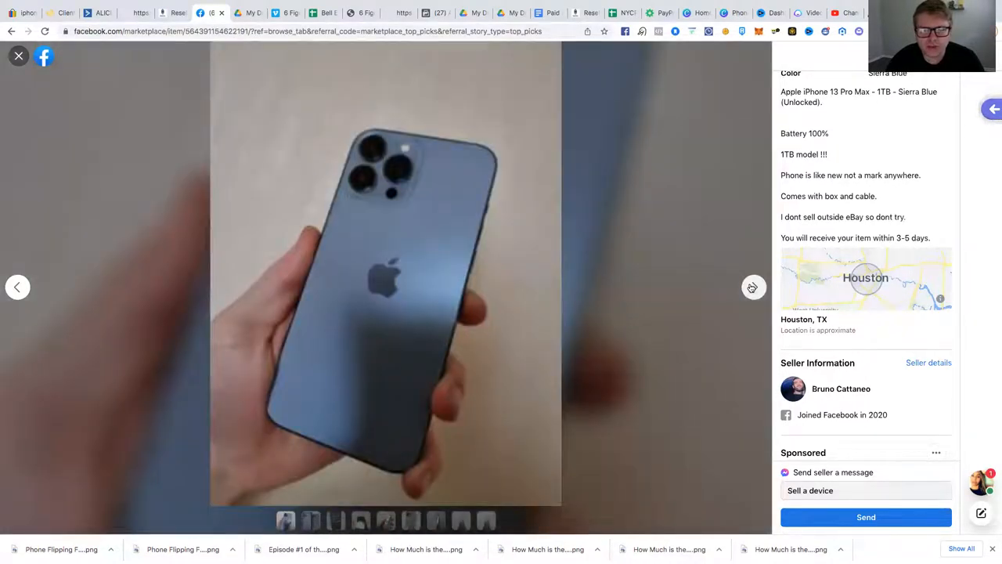
click(752, 287)
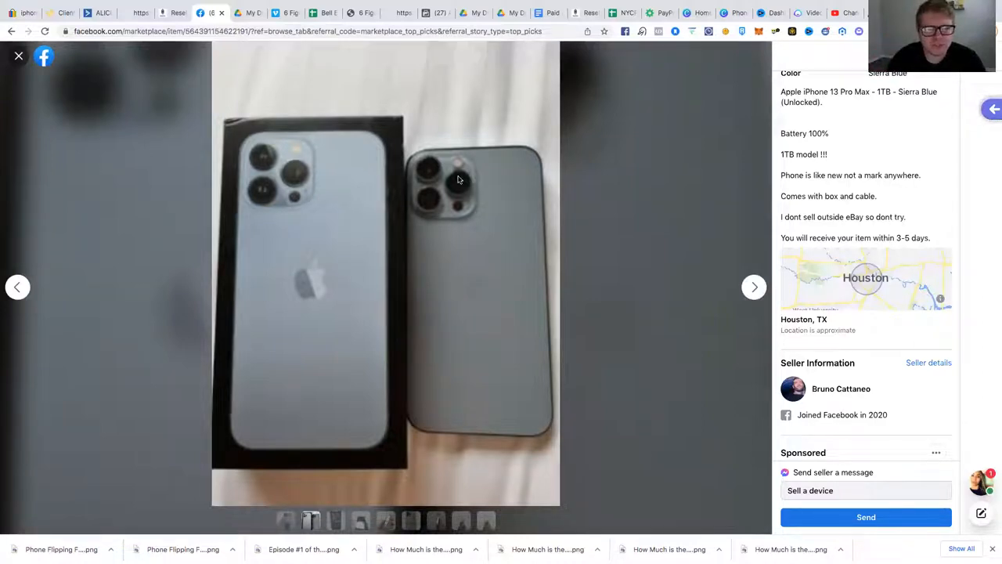
mouse_move(241, 170)
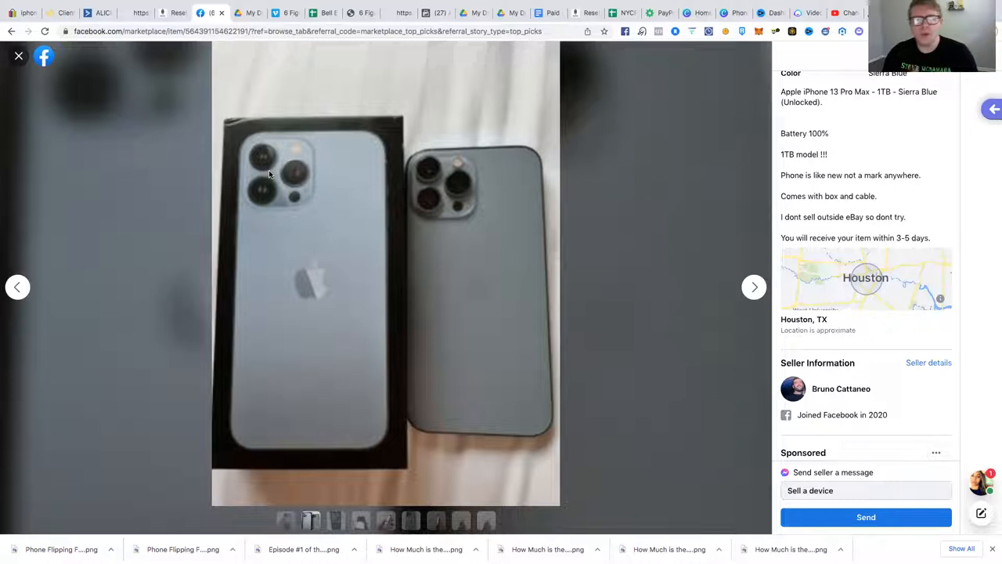
click(19, 56)
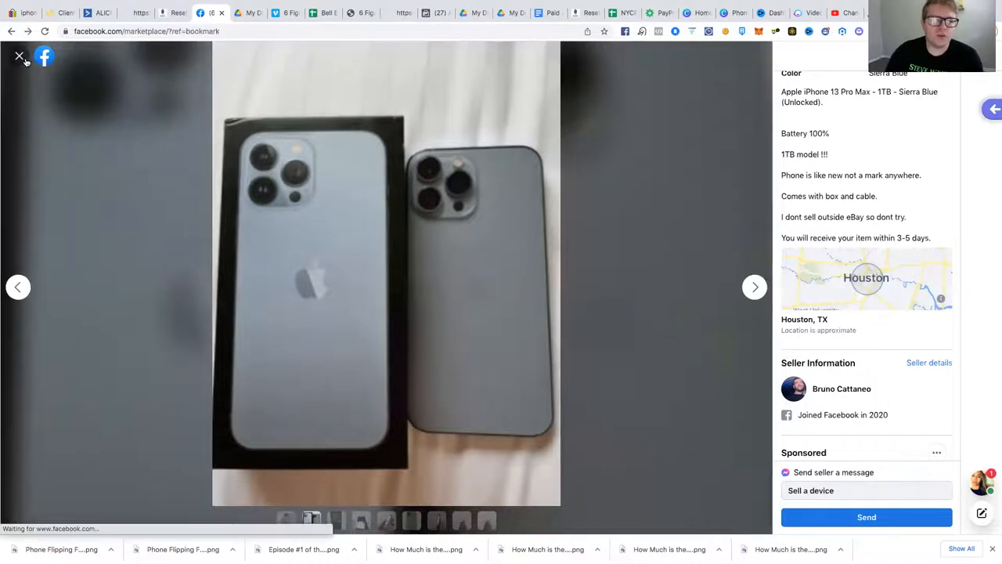
Leave the listing viewer and scroll down through Today's picks
click(19, 56)
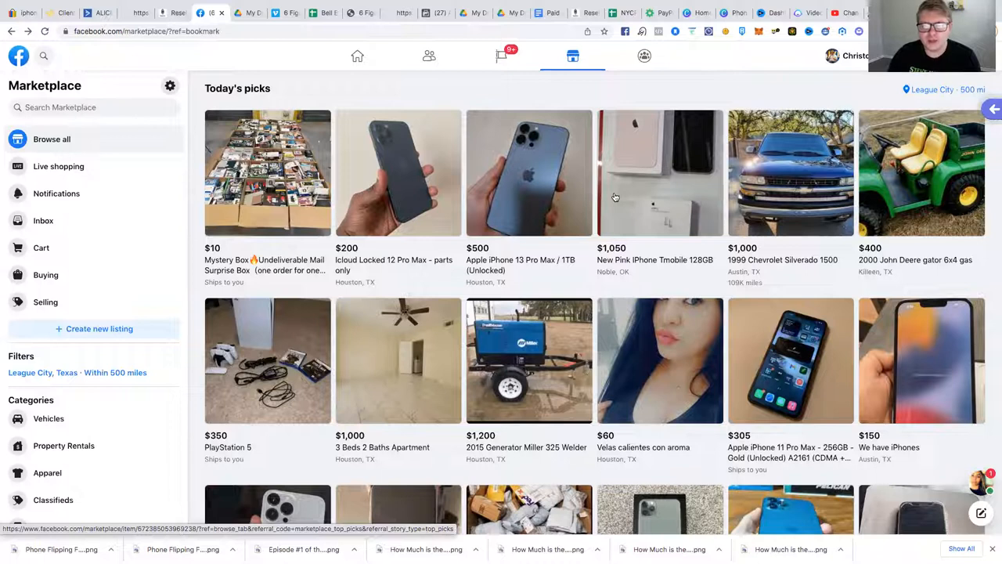
scroll(down, 3)
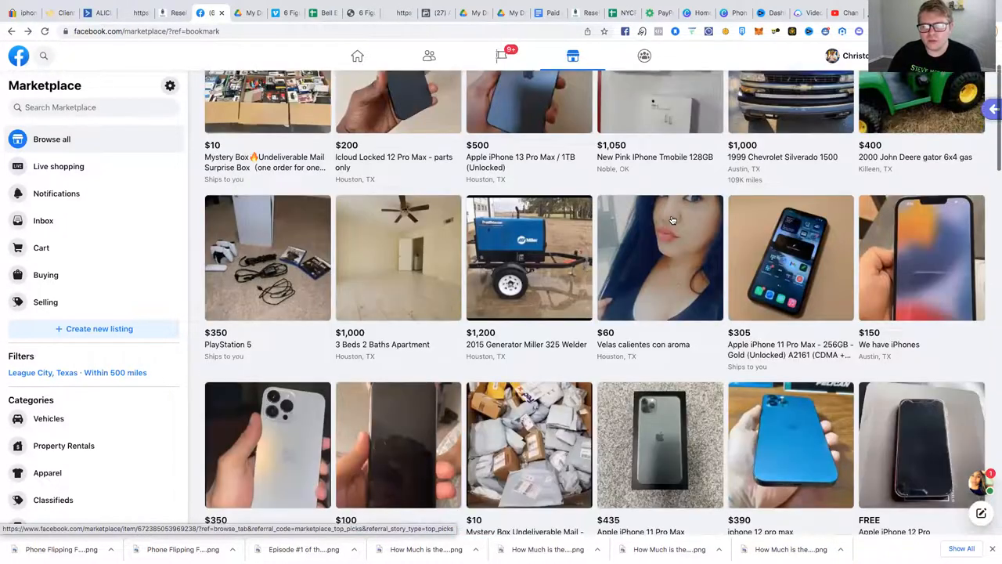
scroll(down, 3)
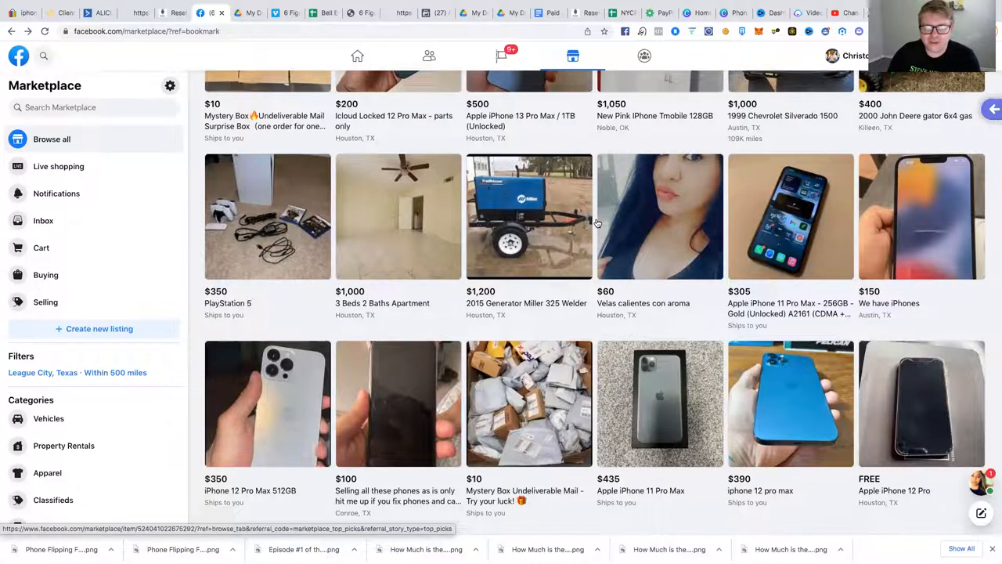
scroll(down, 3)
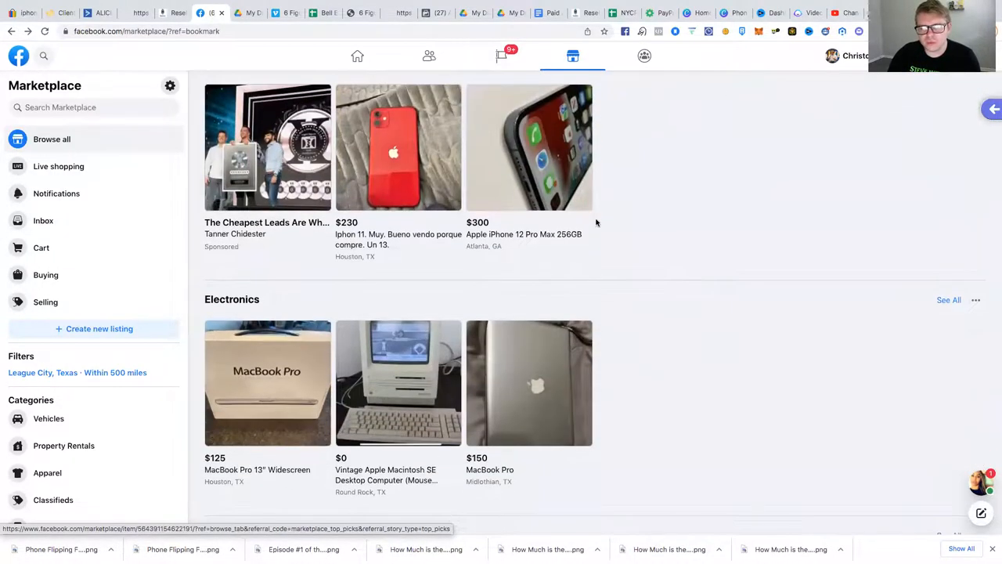
mouse_move(603, 235)
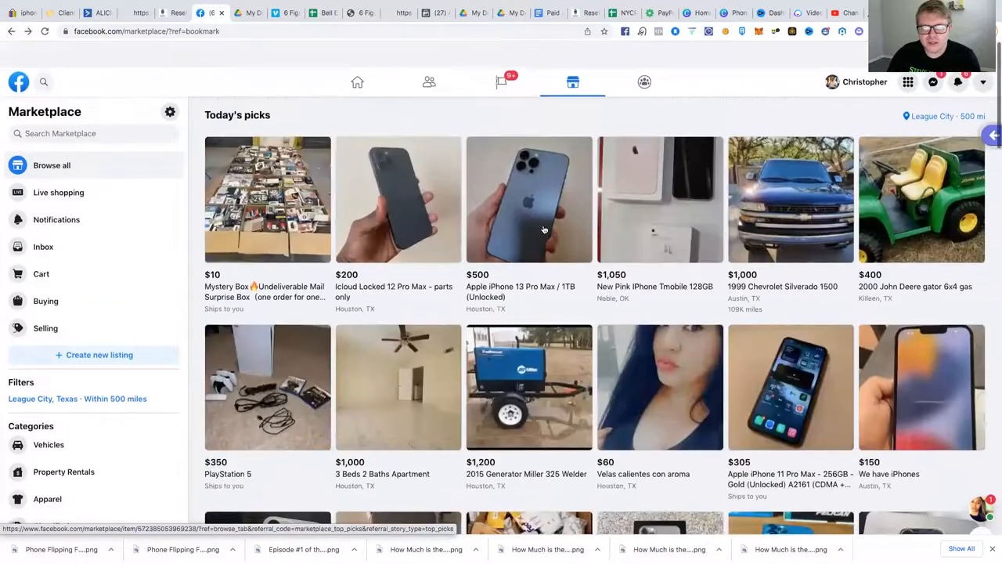
scroll(down, 3)
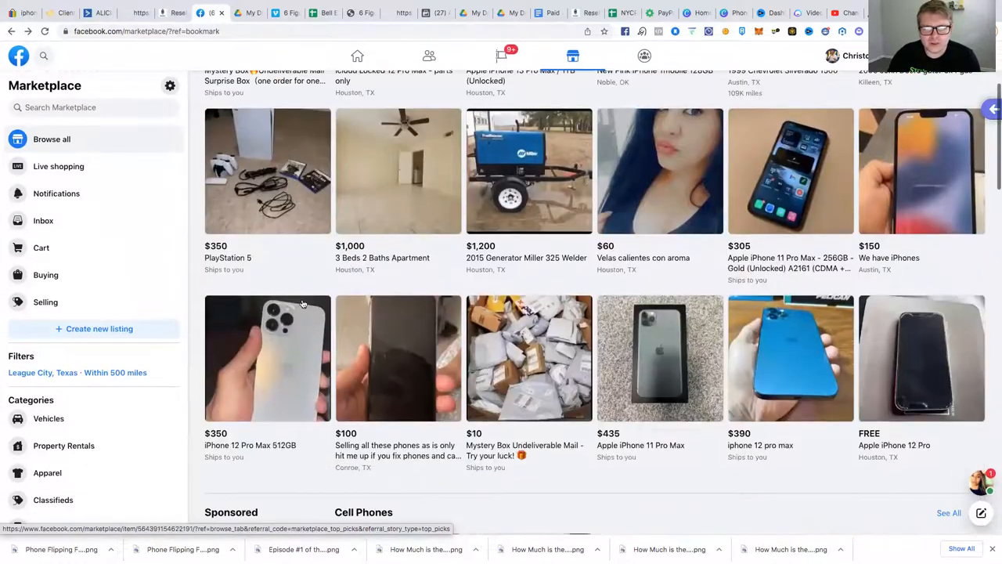
Briefly view the $350 iPhone 12 Pro Max 512GB listing, then close it
click(267, 357)
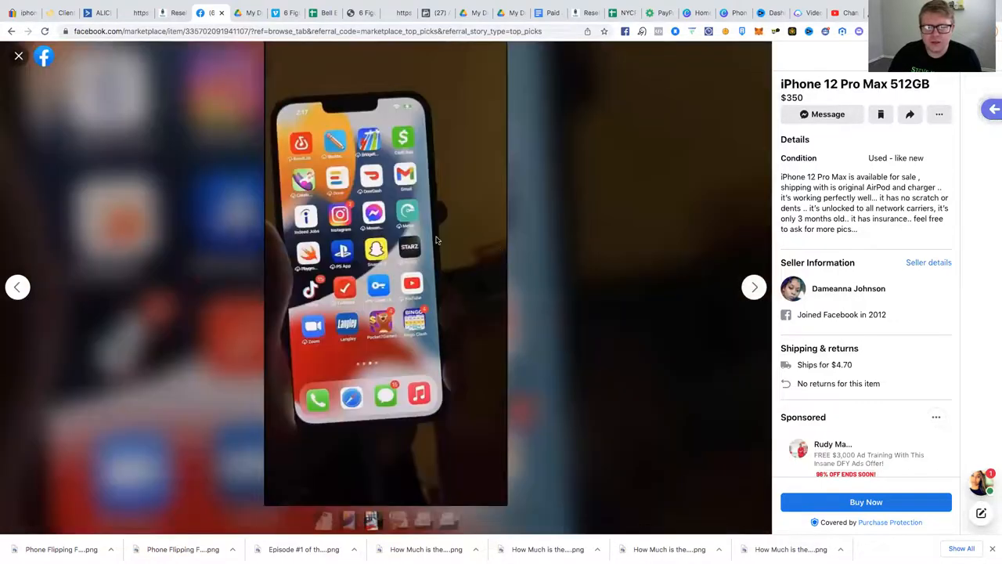
click(19, 55)
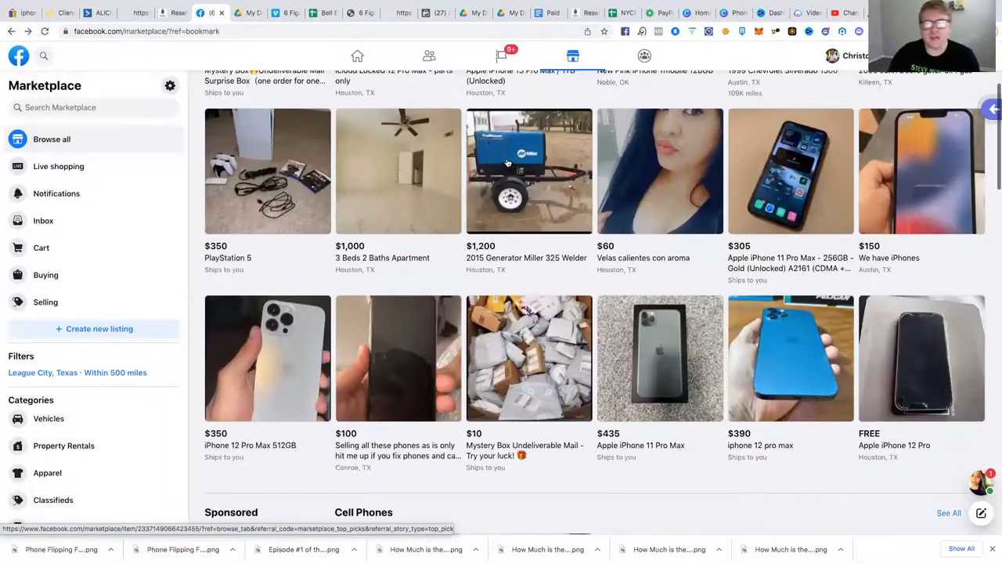
scroll(up, 3)
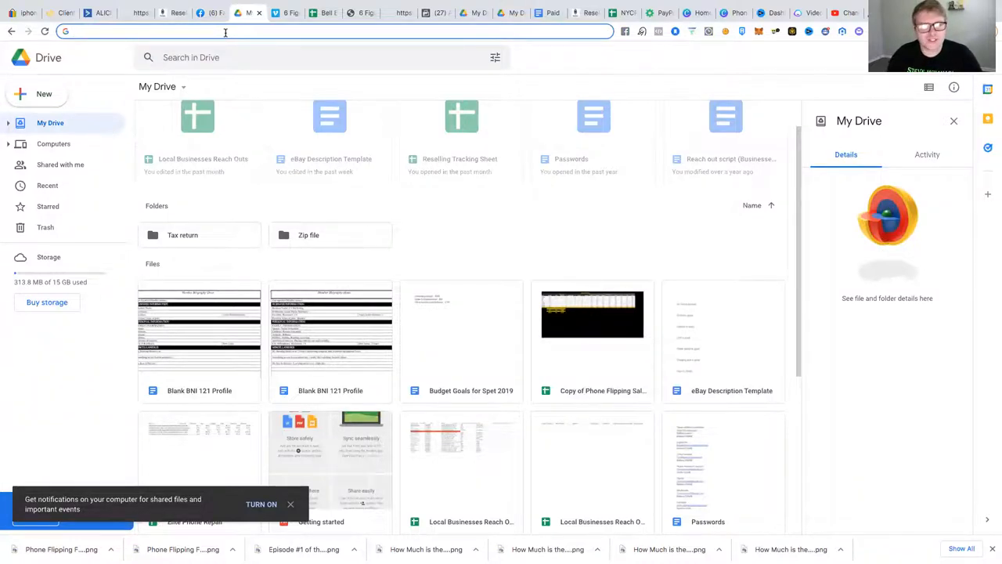
Load the Craigslist site, correcting the mistyped address to reach the Galveston homepage
text(criaglis)
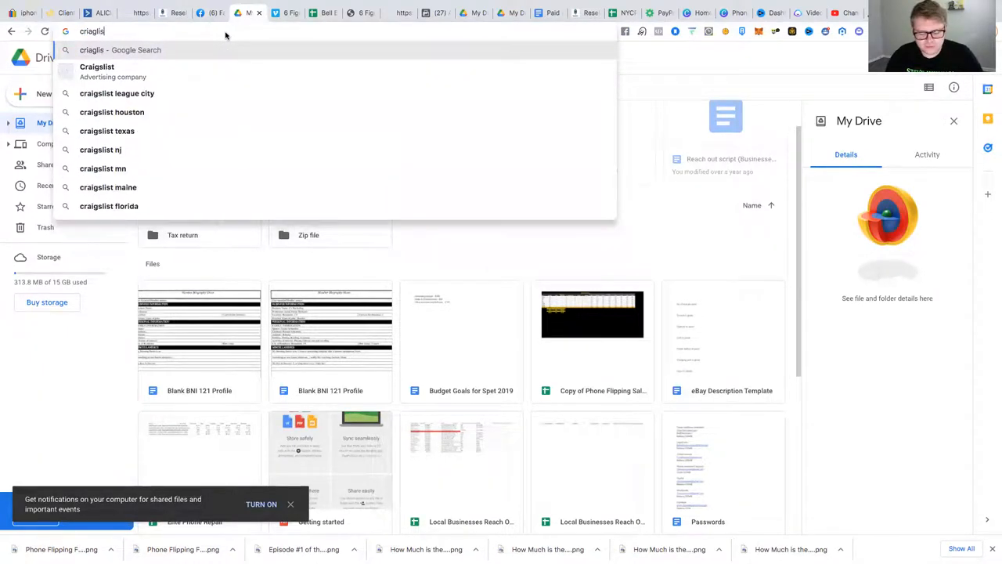
key(Enter)
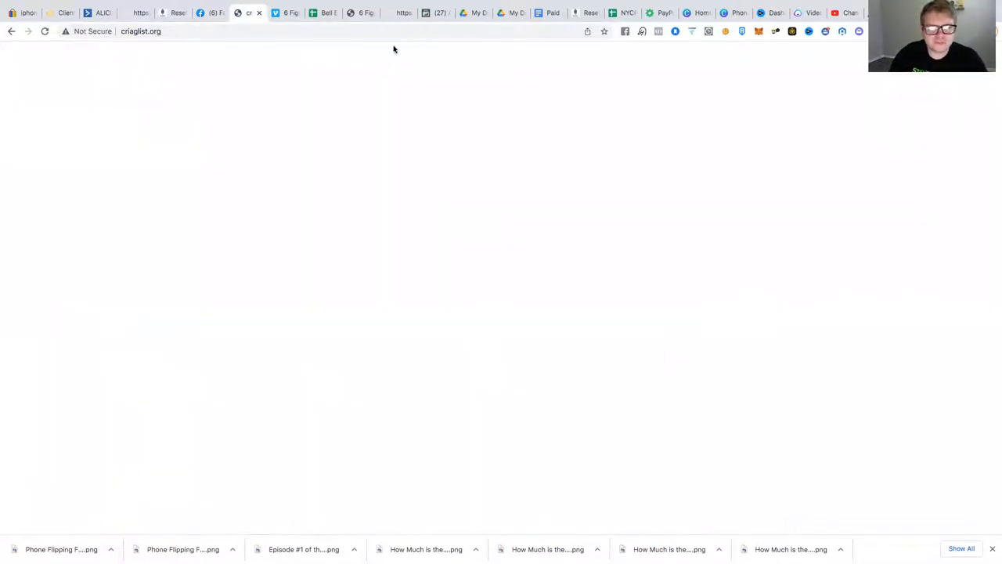
mouse_move(338, 79)
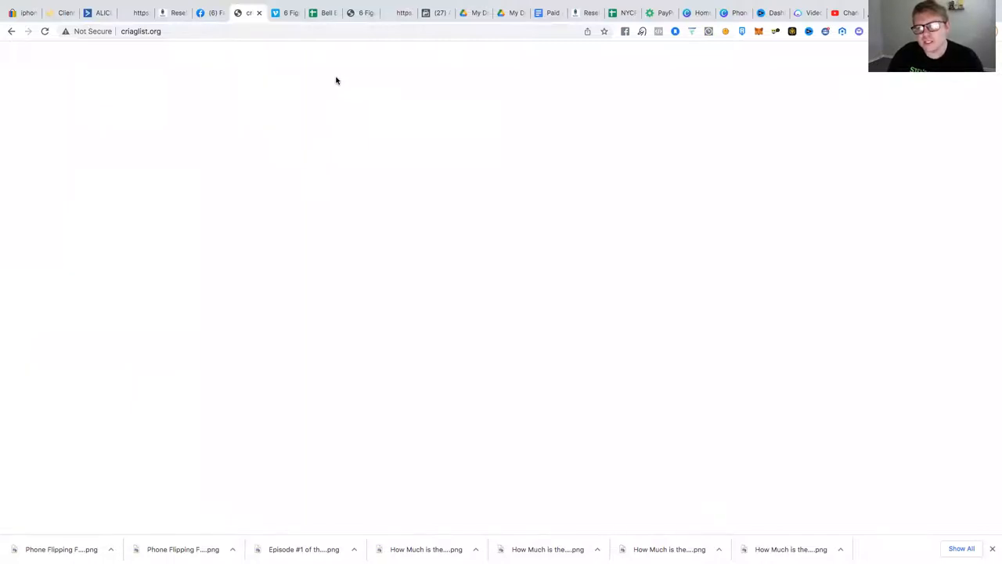
mouse_move(385, 45)
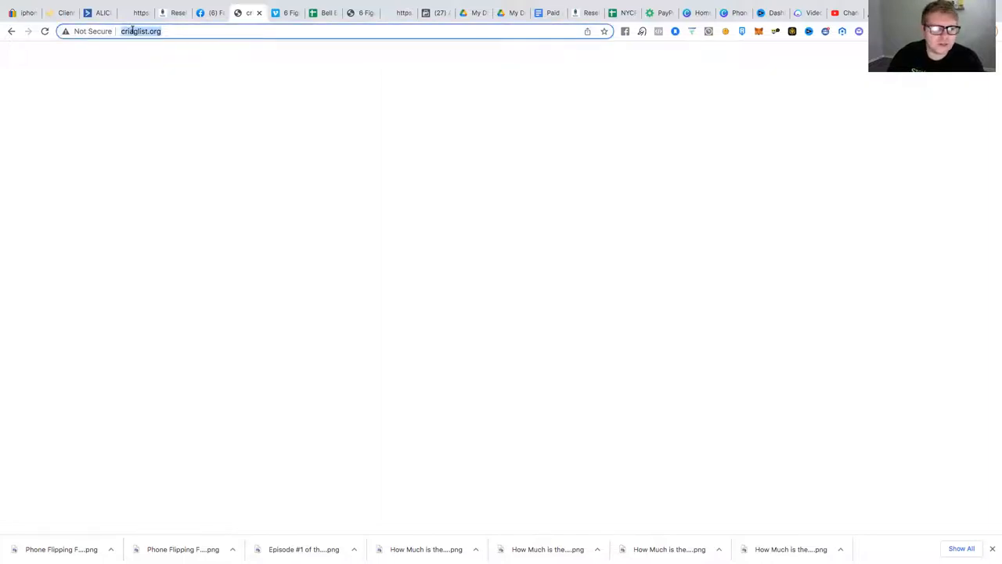
click(141, 31)
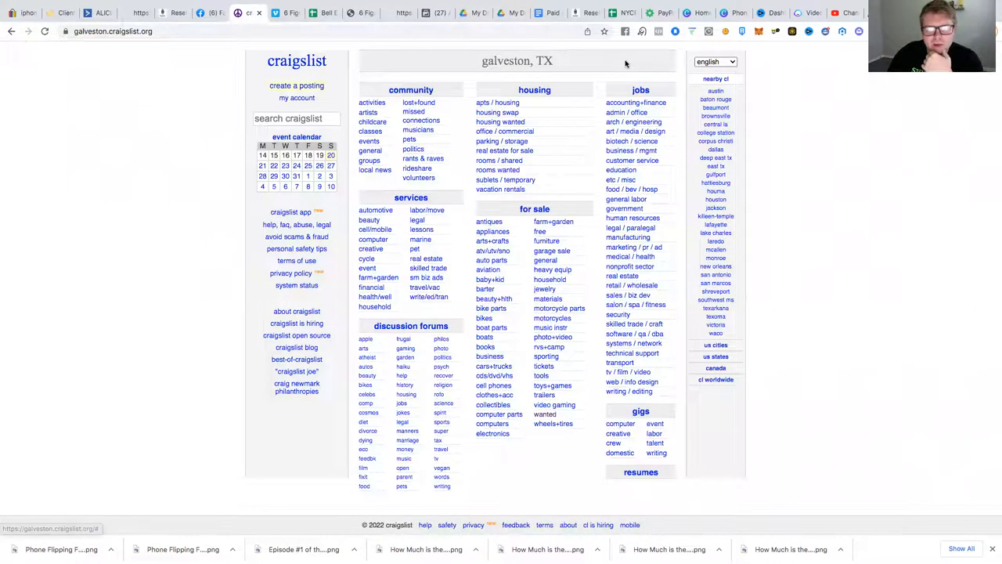
mouse_move(395, 119)
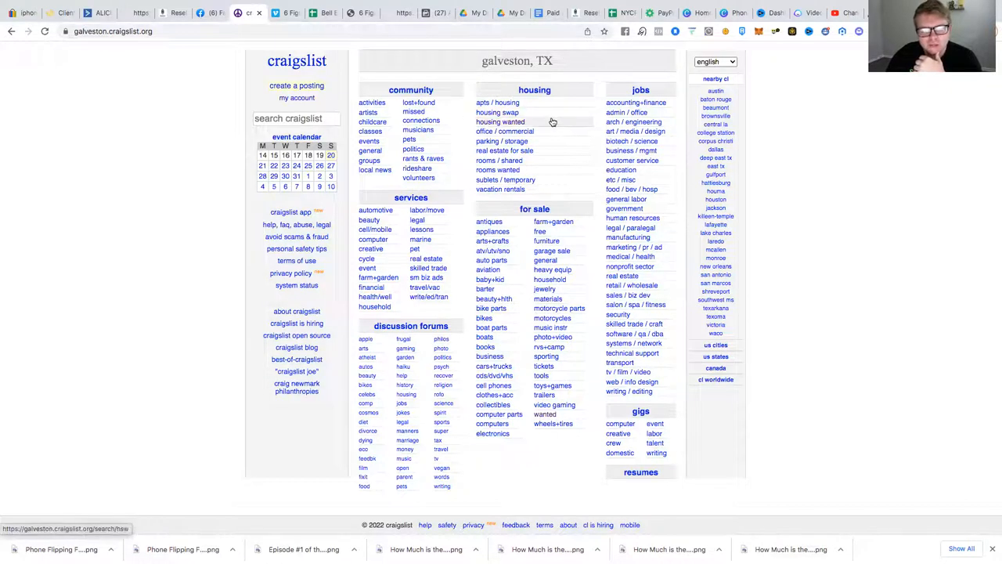
mouse_move(551, 423)
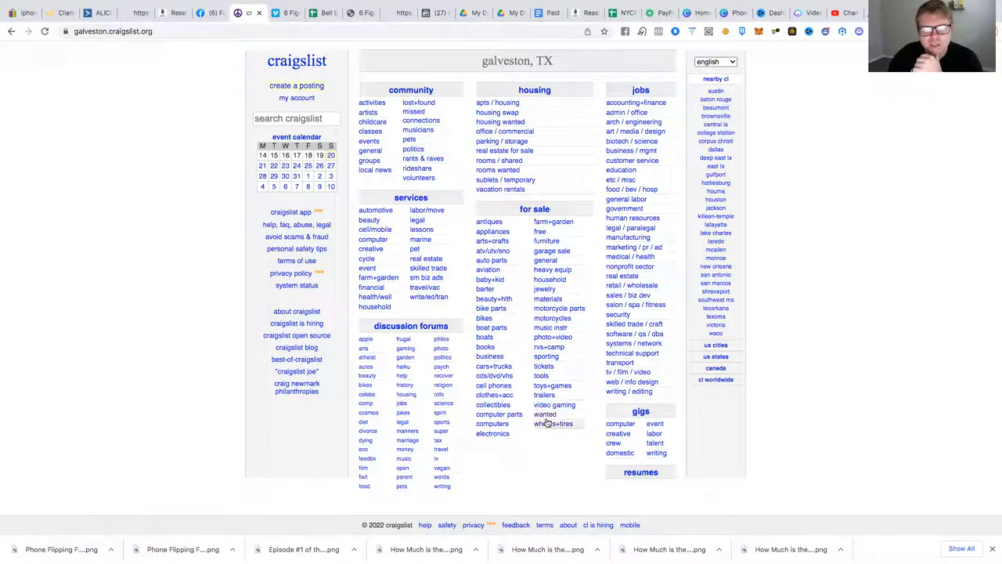
Browse Galveston's for-sale wanted ads and open the $400 'Wanted to buy your Phones & electronics' ad
click(545, 414)
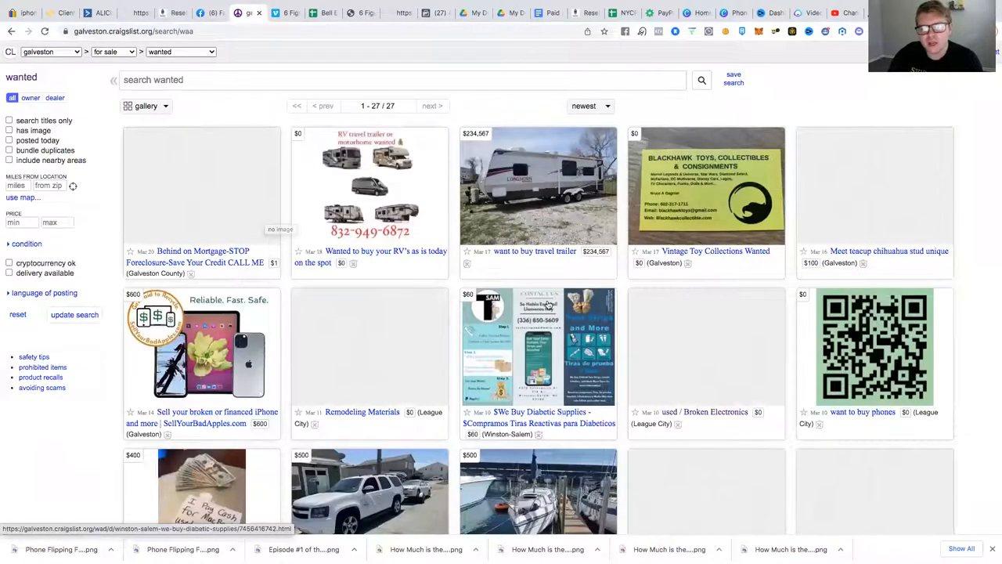
scroll(down, 3)
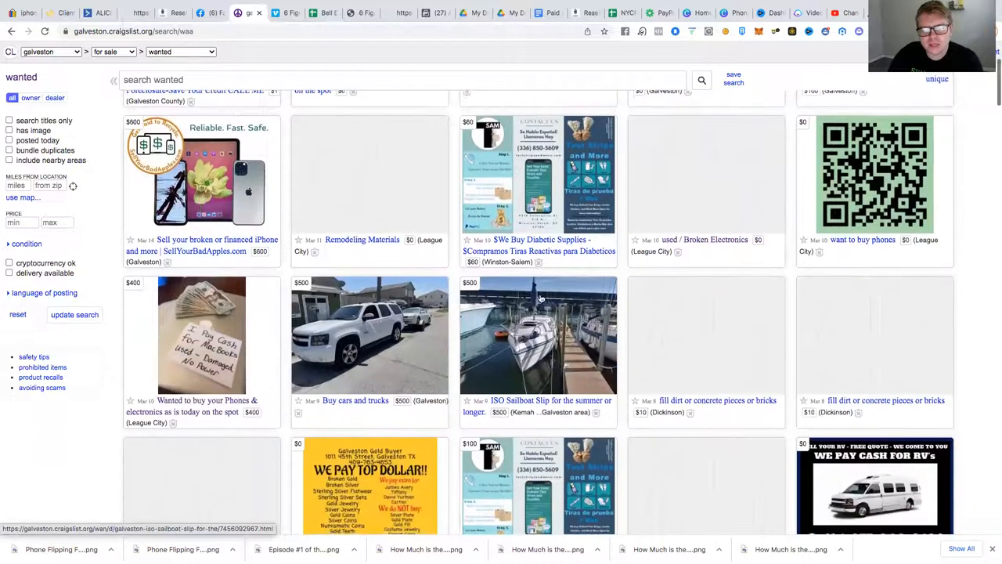
scroll(down, 3)
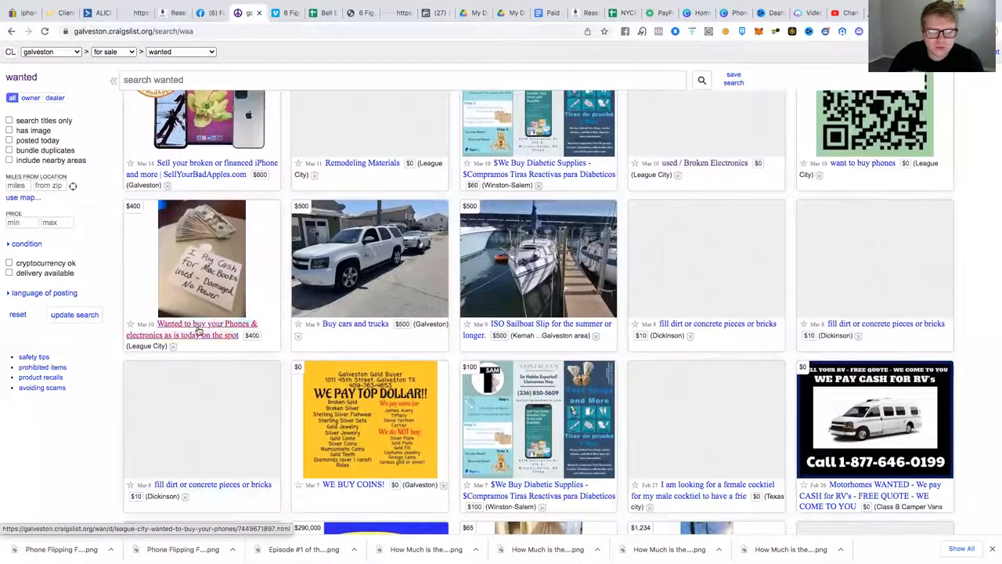
click(207, 329)
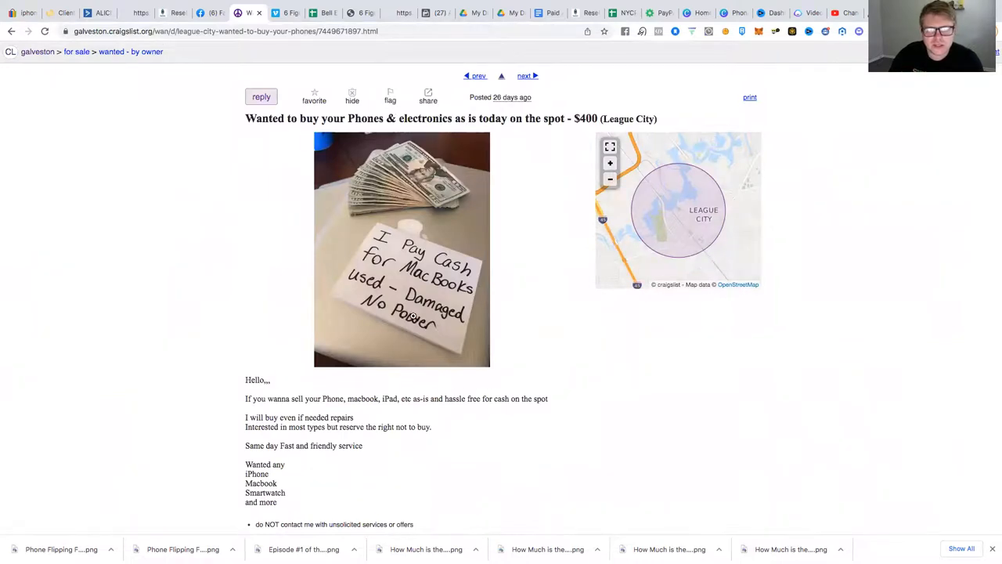
scroll(down, 3)
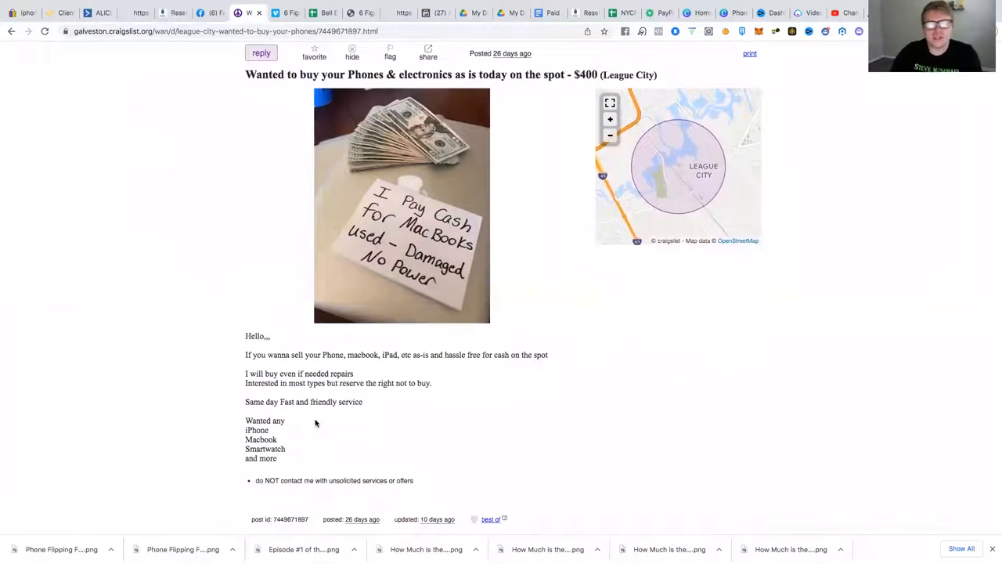
mouse_move(321, 421)
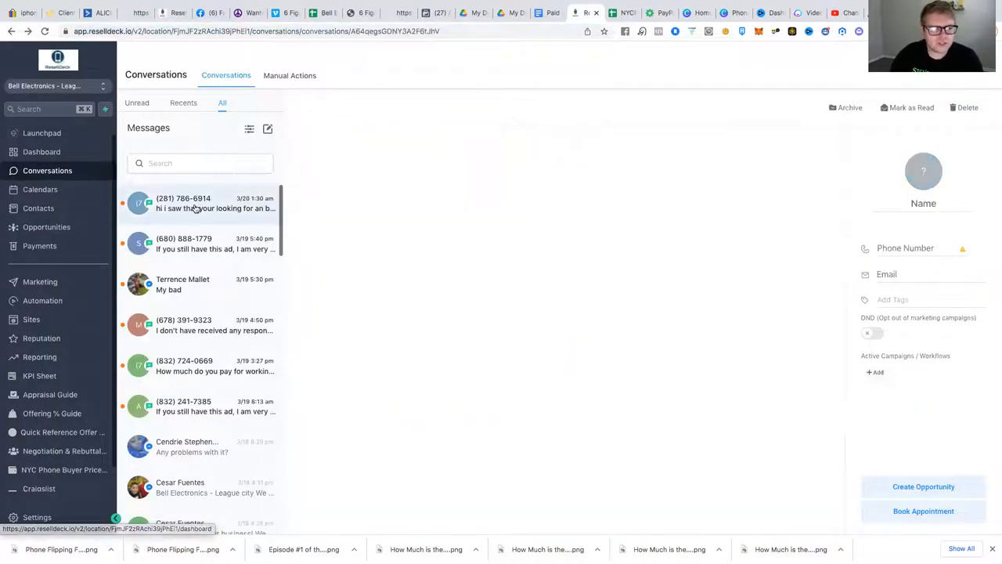
Read the broken PS4, cash-for-phones, working PS4 prices and no-response lead threads
click(196, 203)
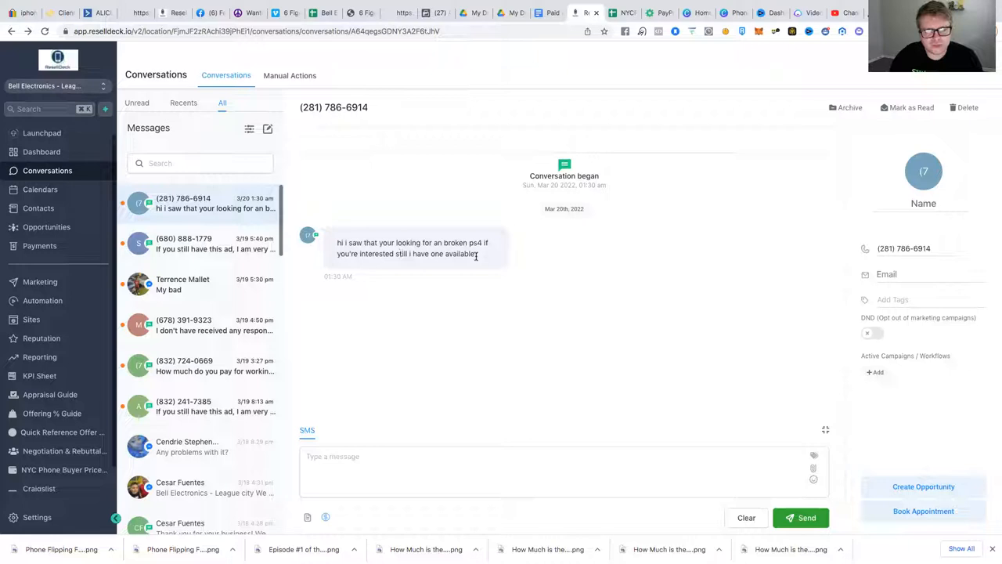
mouse_move(475, 258)
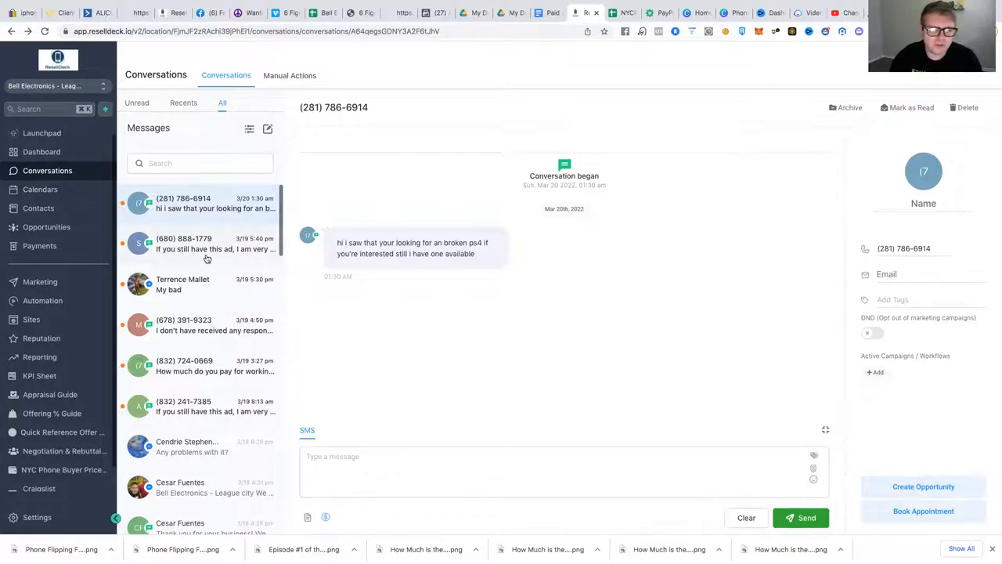
click(204, 244)
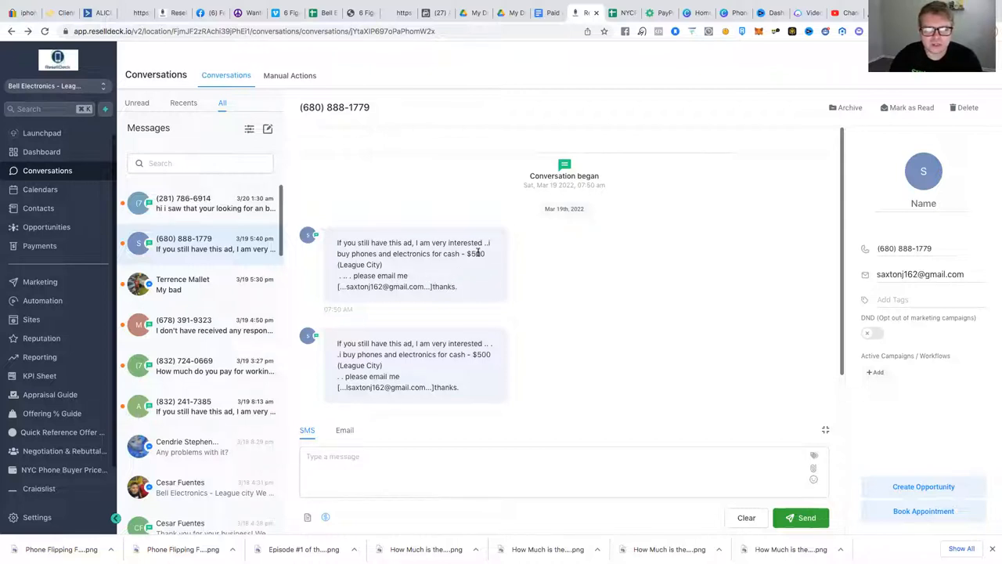
mouse_move(407, 319)
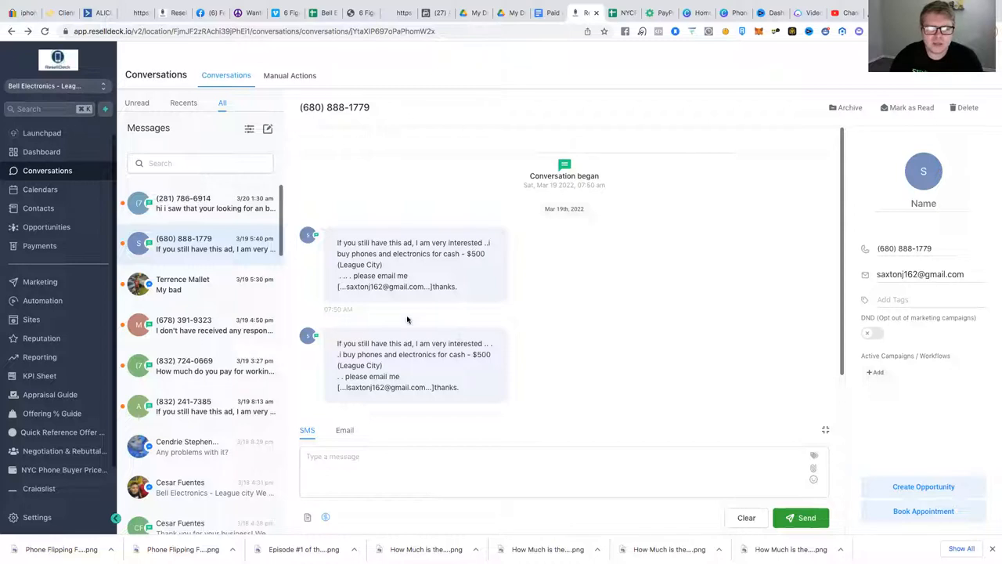
mouse_move(456, 270)
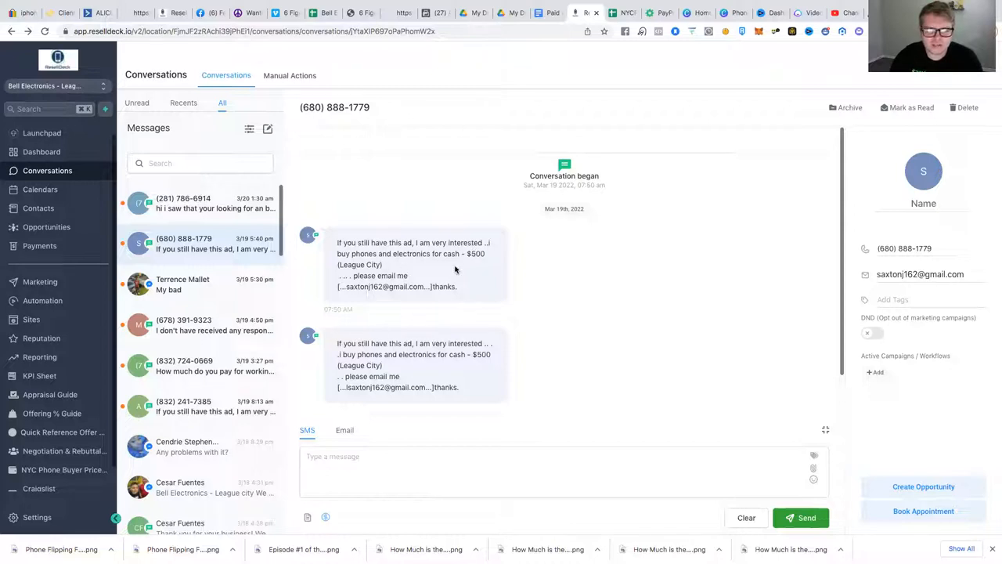
mouse_move(201, 256)
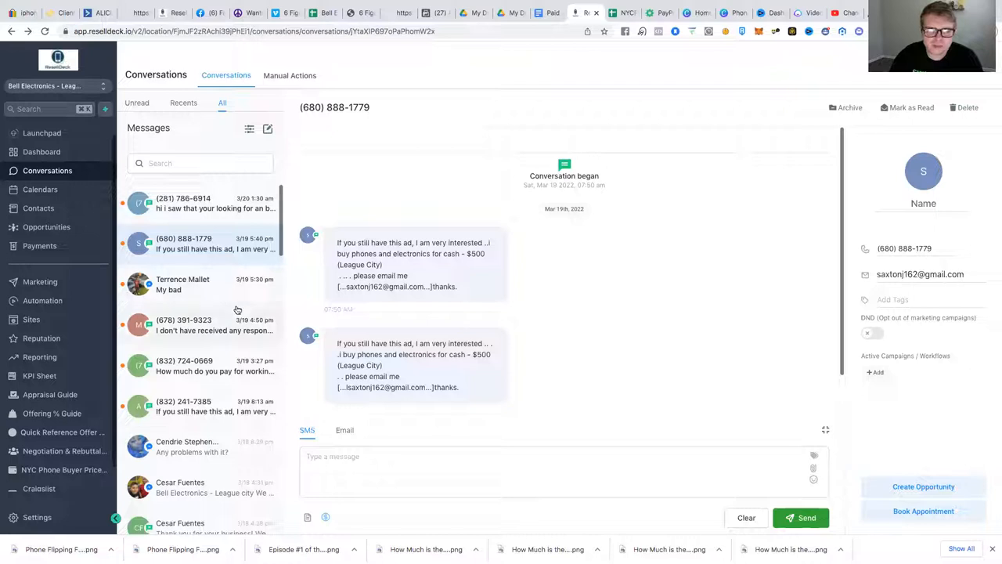
click(200, 405)
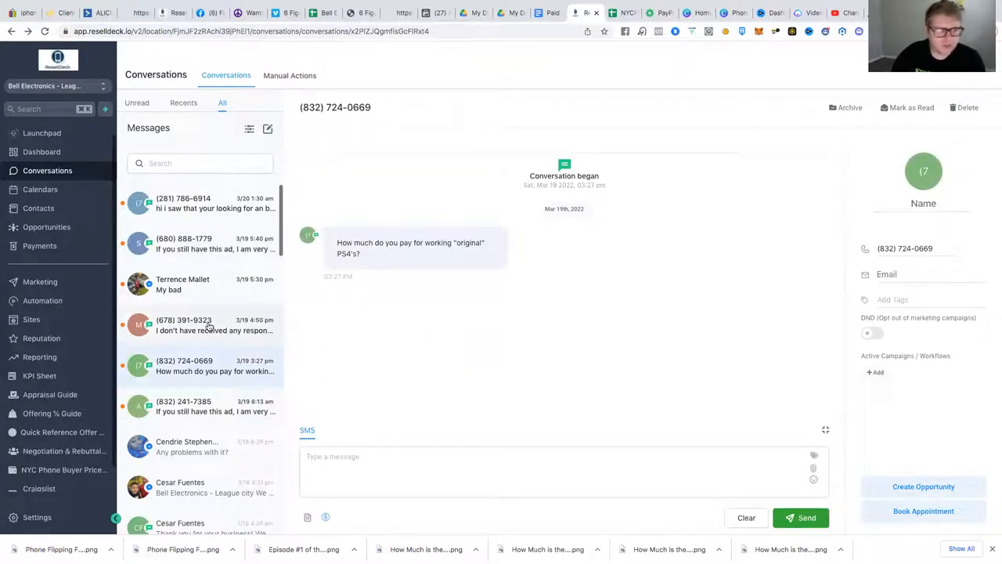
click(209, 325)
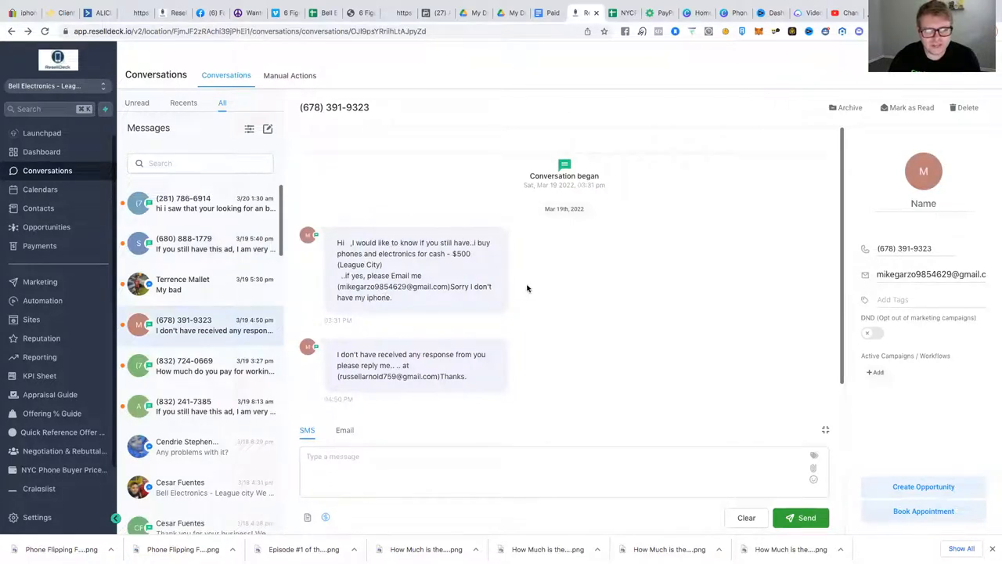
mouse_move(446, 288)
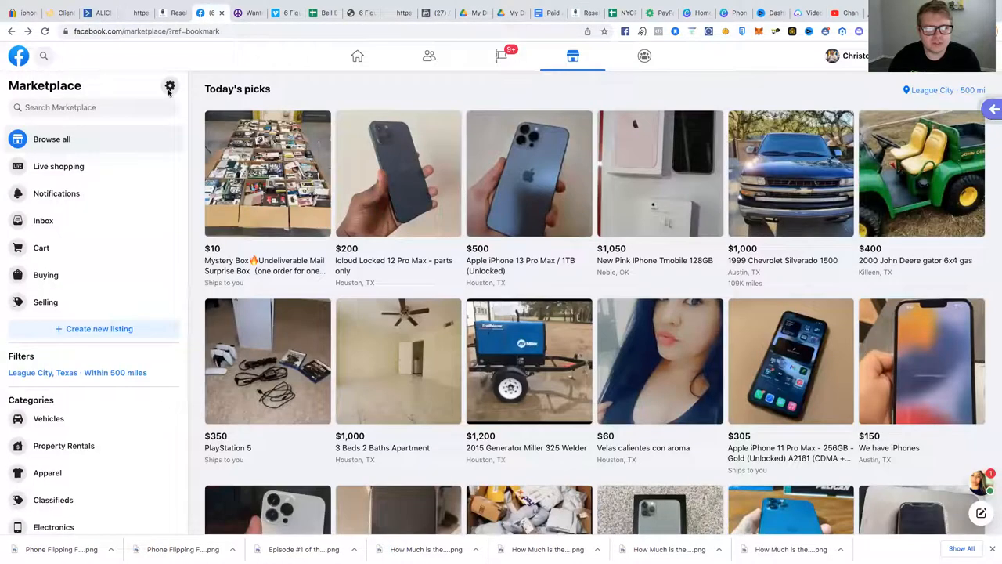
Search Groups for 'buy sell trade groups near me', filter to groups, open Lake Jackson Buy, Sell, and Trade
click(357, 56)
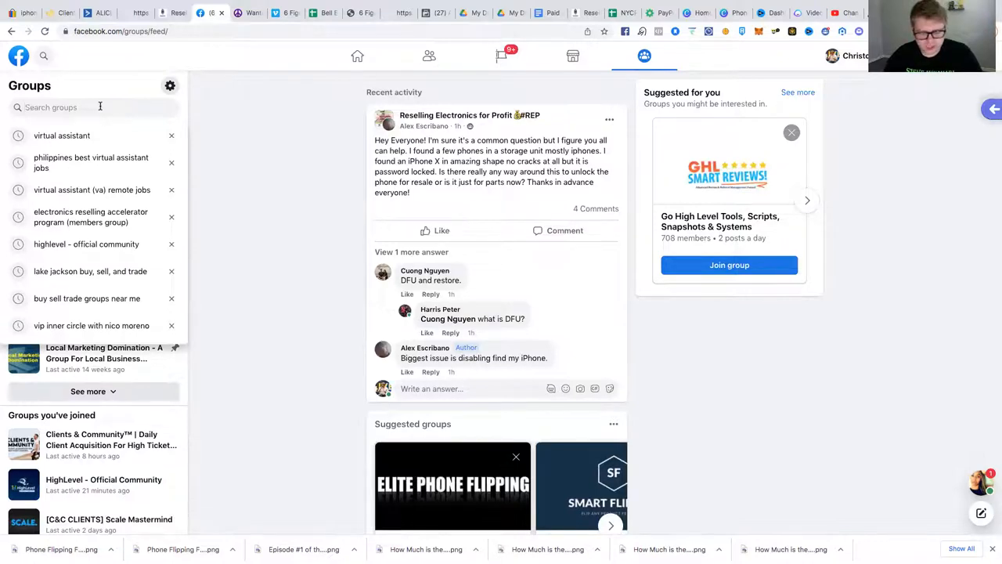
text(buy sell tra)
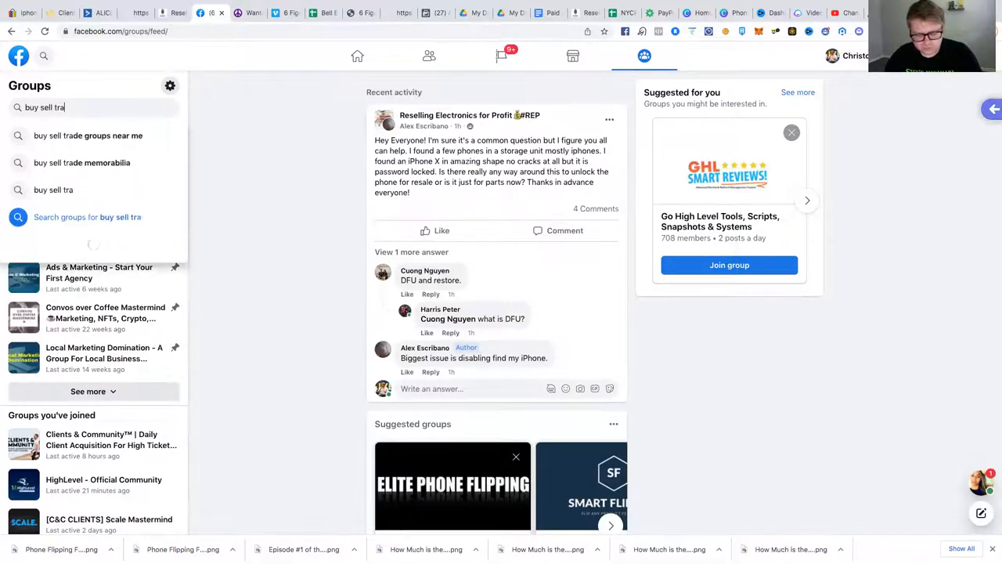
click(88, 135)
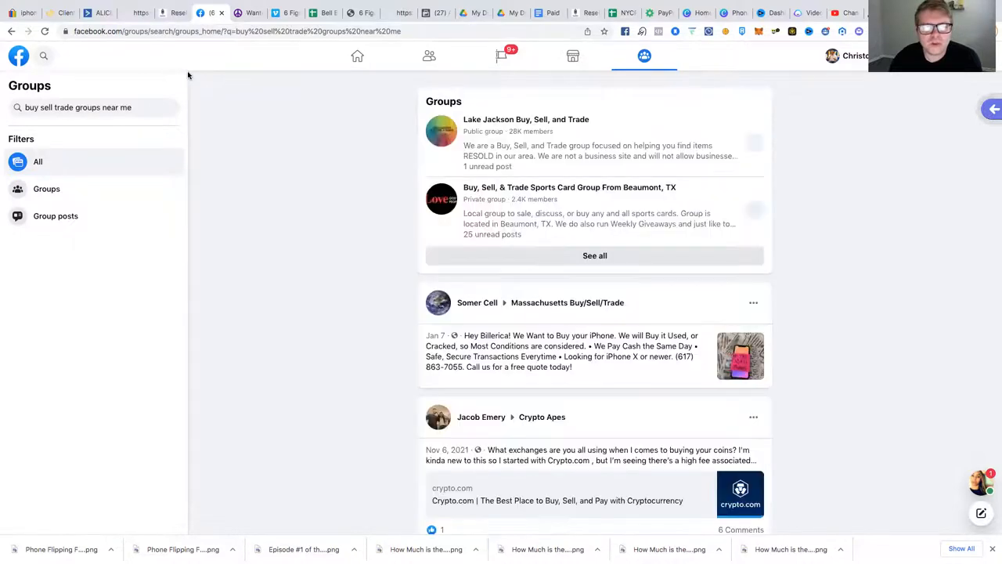
click(46, 189)
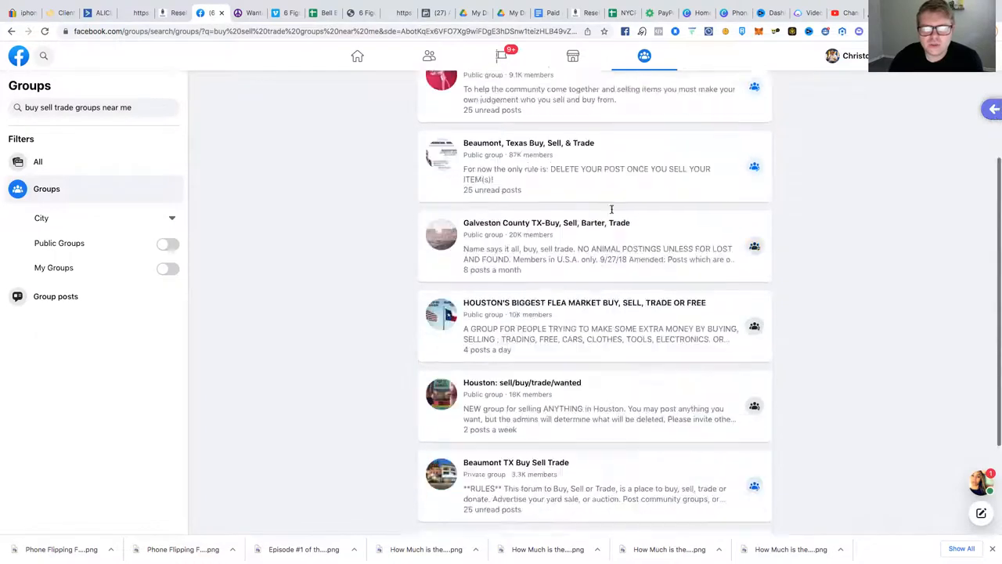
scroll(down, 3)
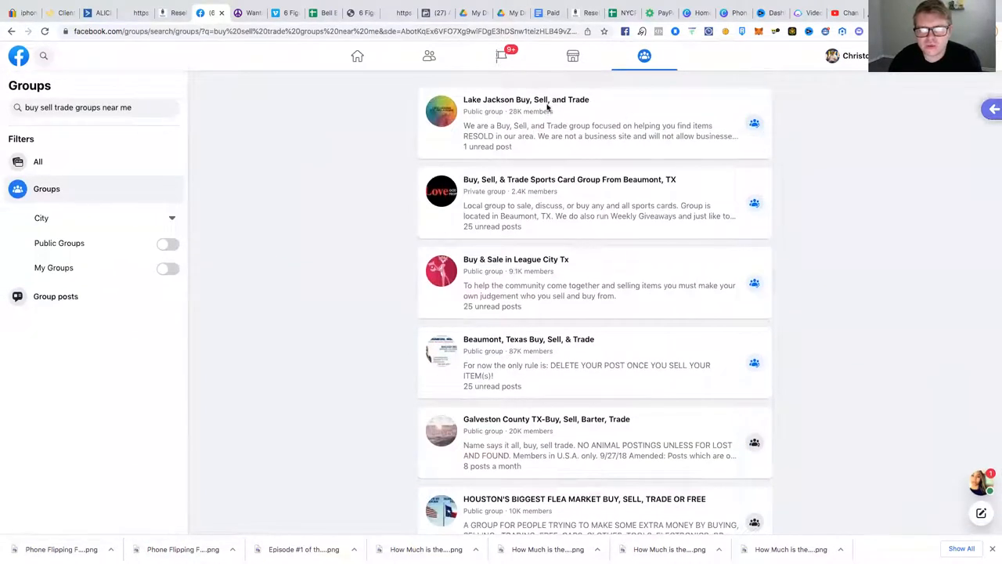
click(526, 100)
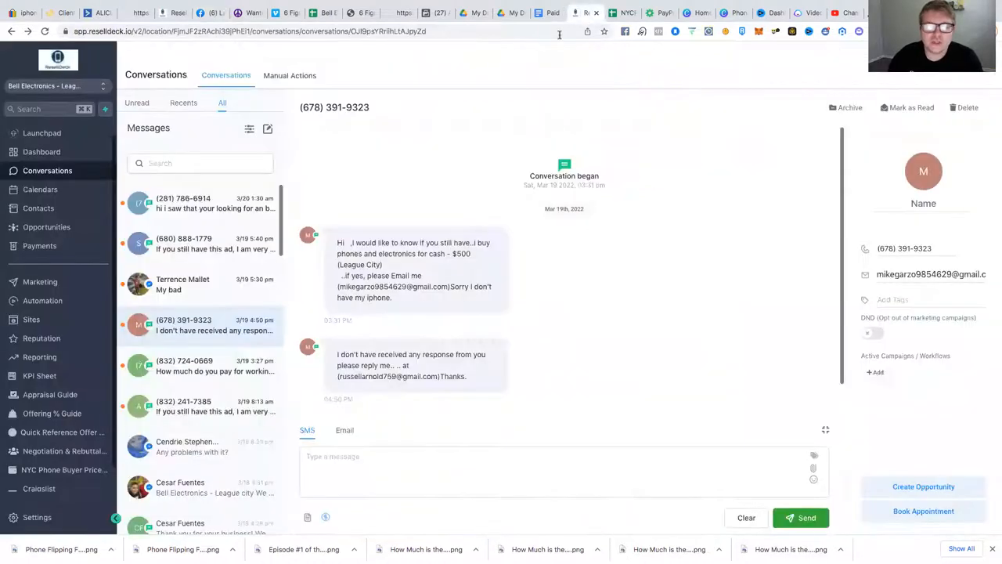
Reopen the broken PS4 lead's (281) conversation, then go back to the Lake Jackson group
click(200, 203)
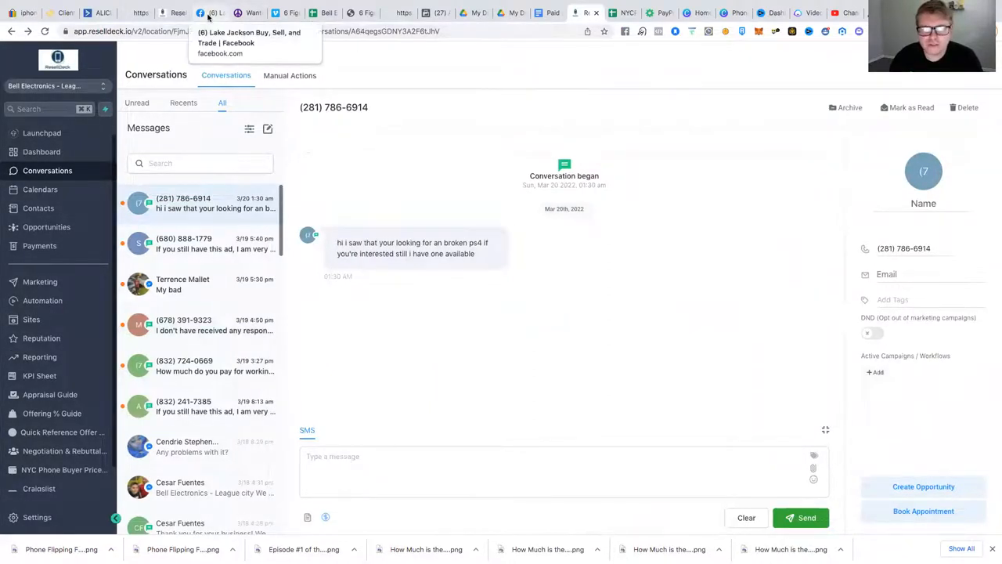
click(210, 13)
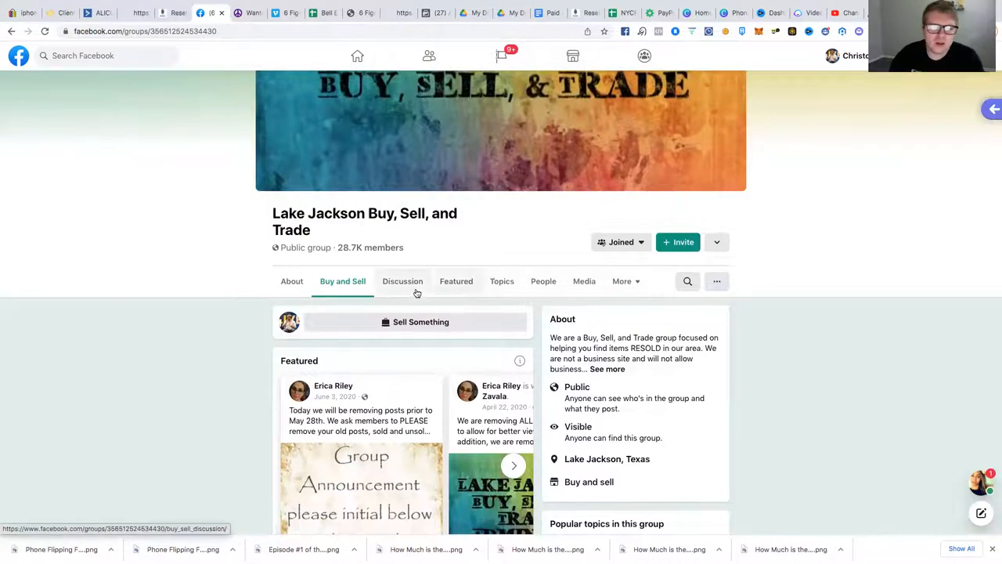
Draft a Discussion post: 'Looking to buy… damaged electronics, iPhone X and newer, Newer Samsungs'
click(402, 281)
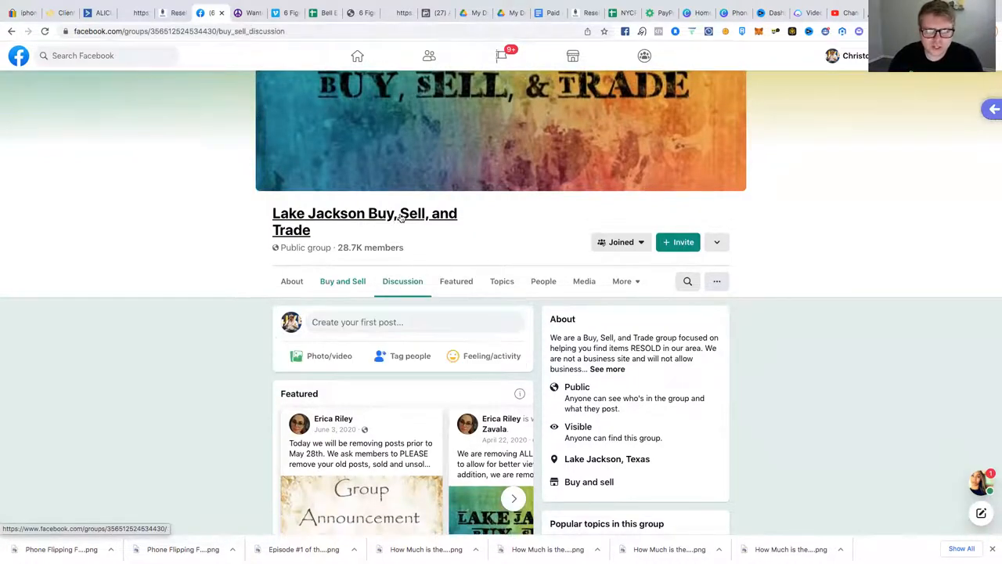
click(357, 321)
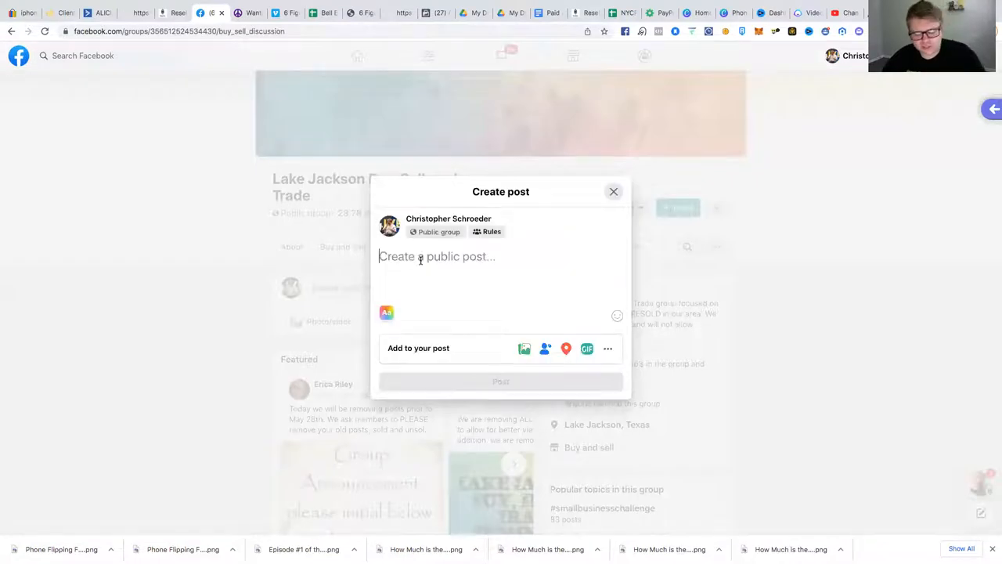
text(Looking to)
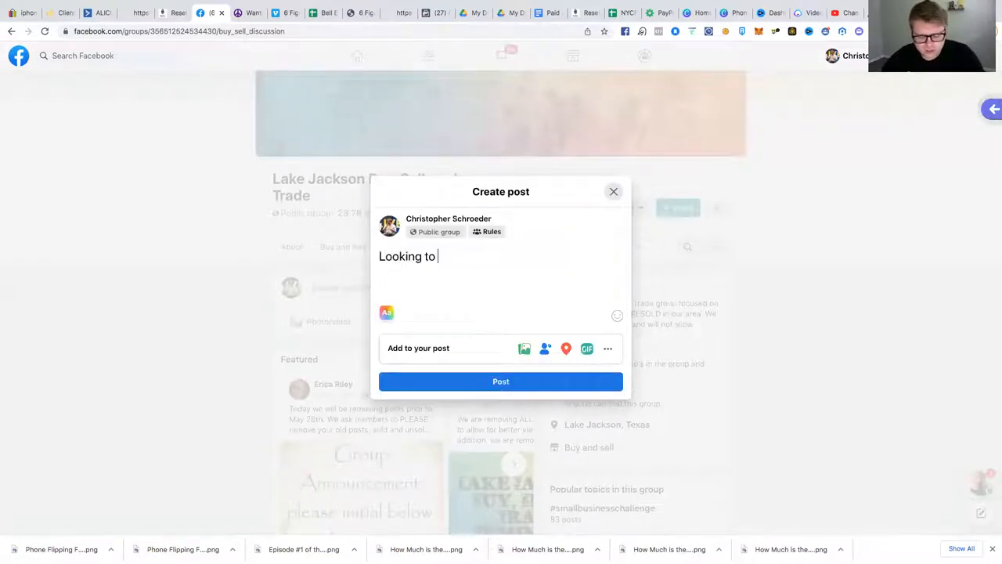
text(buy... used -)
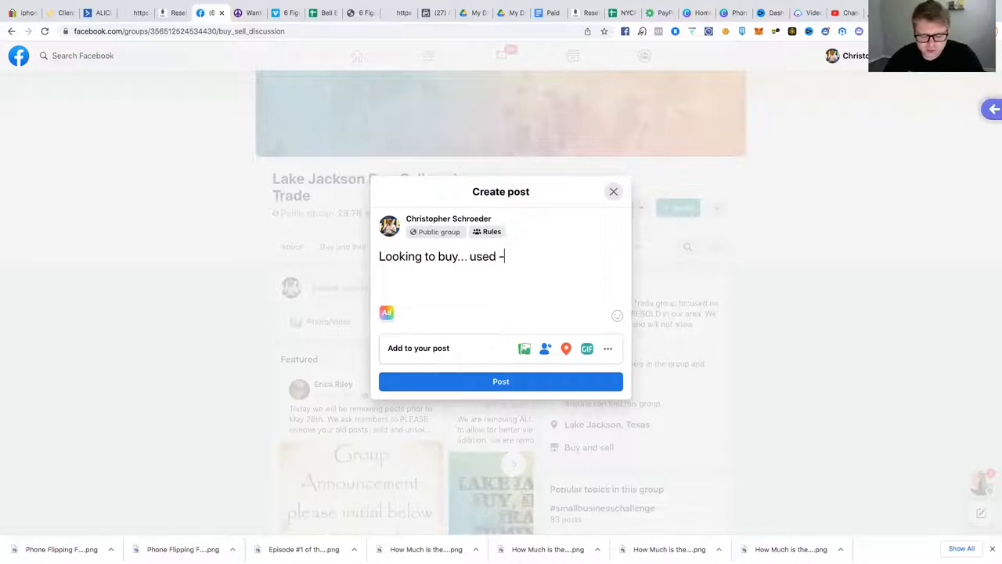
text(damaged)
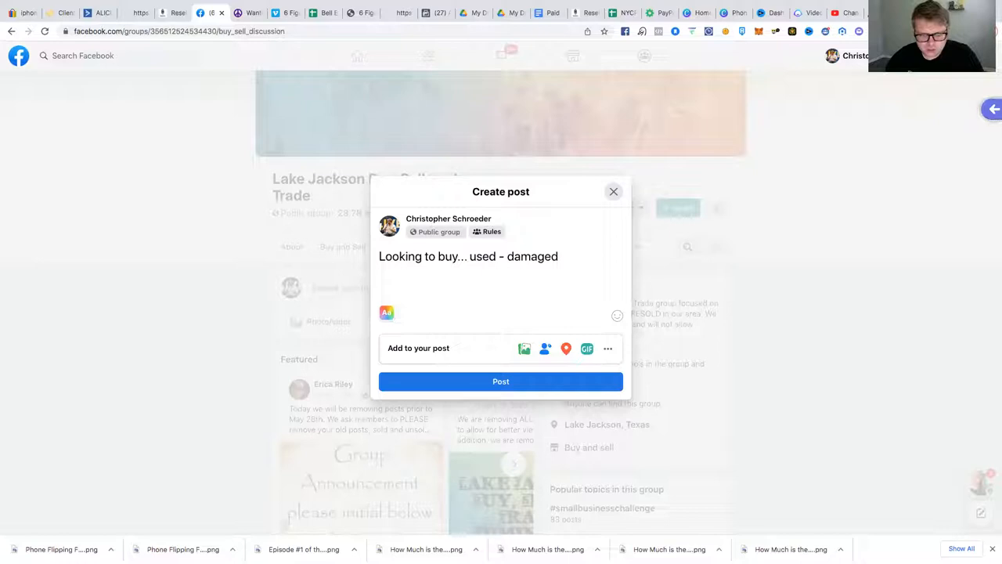
text(electronics)
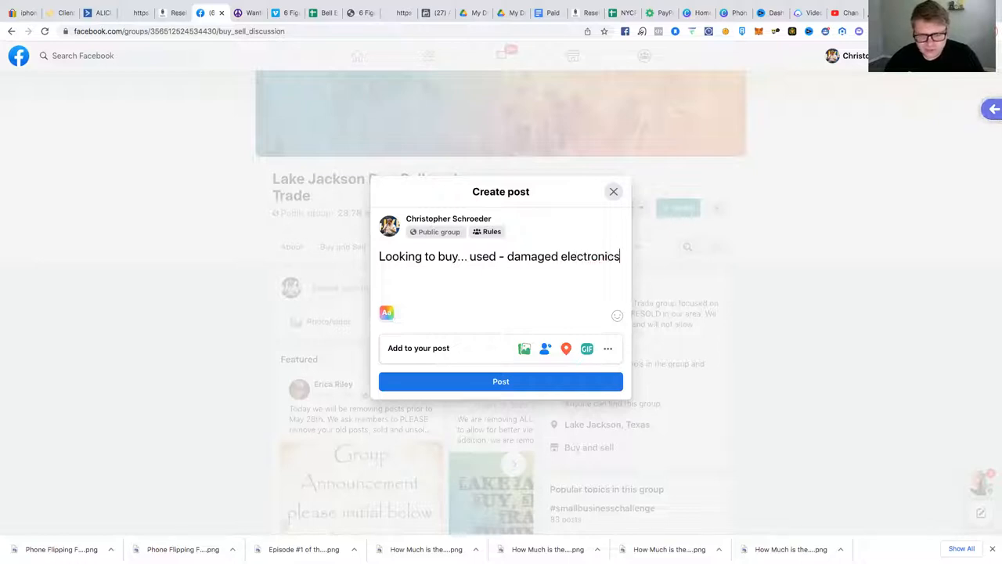
text(iPhone)
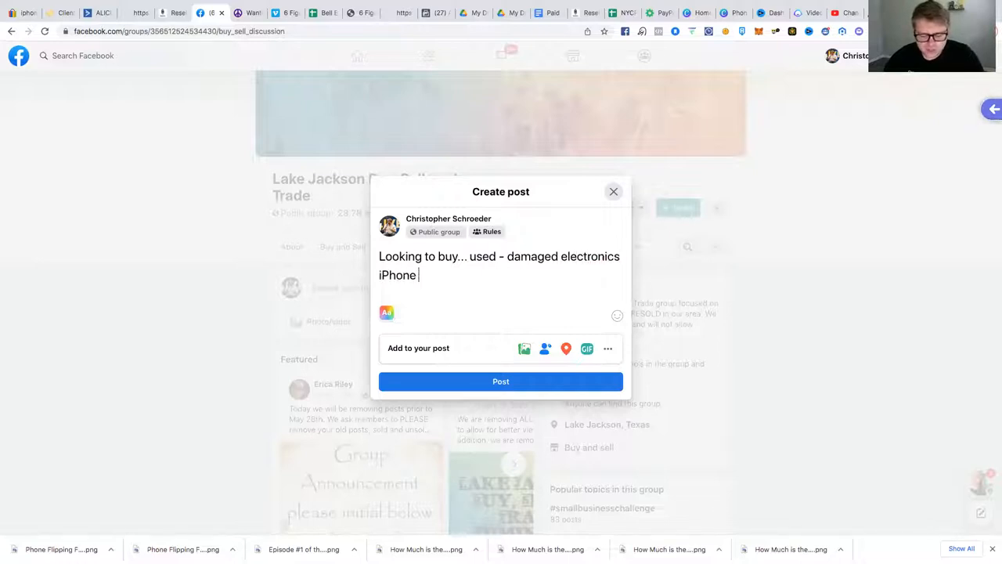
text(X and neew)
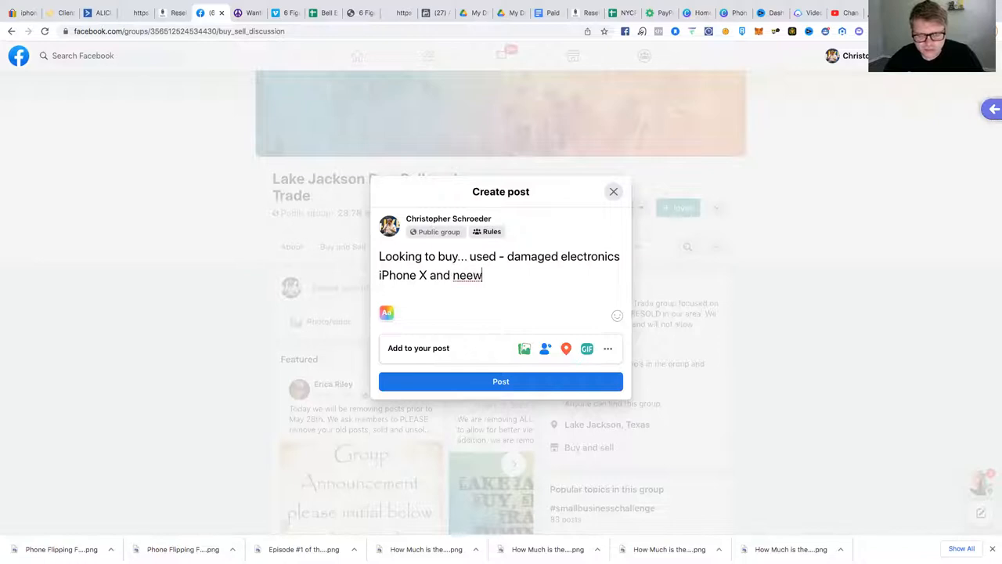
text(newer)
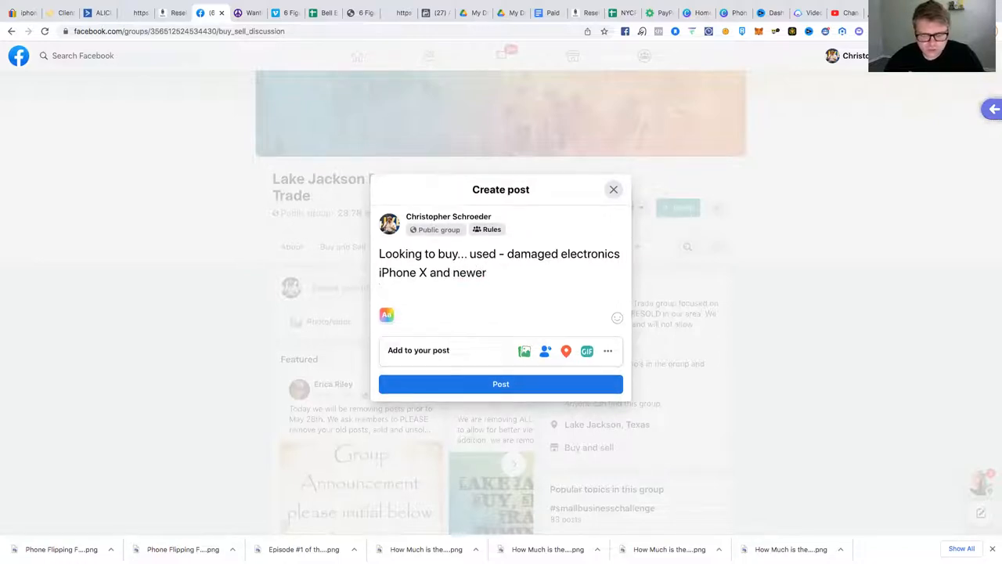
text(Newer)
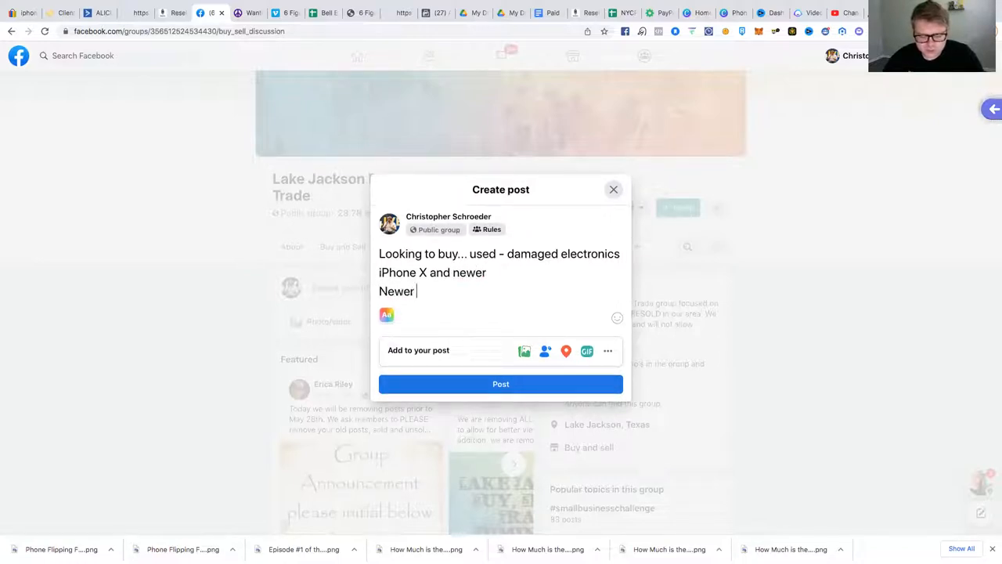
text(Samsungs)
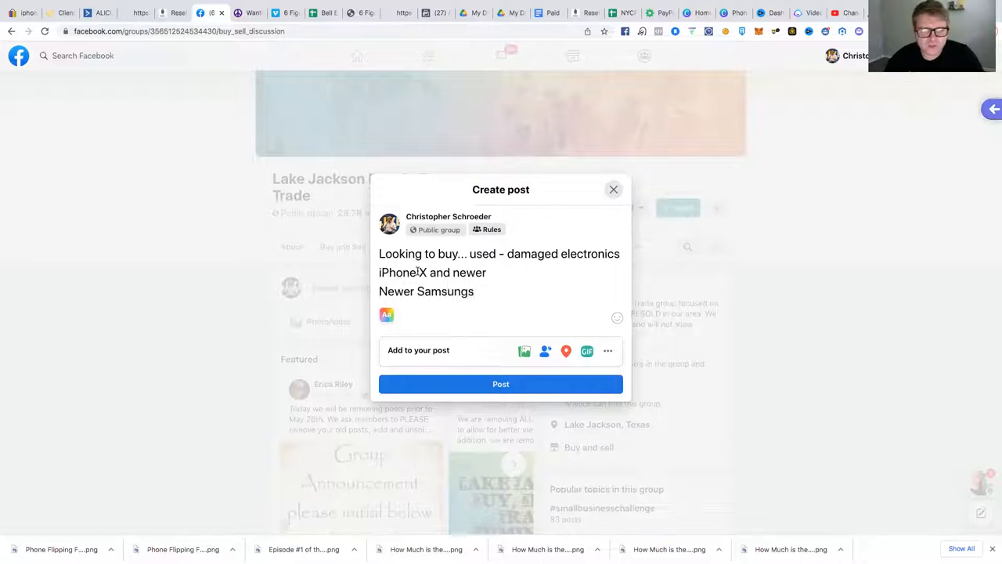
click(524, 350)
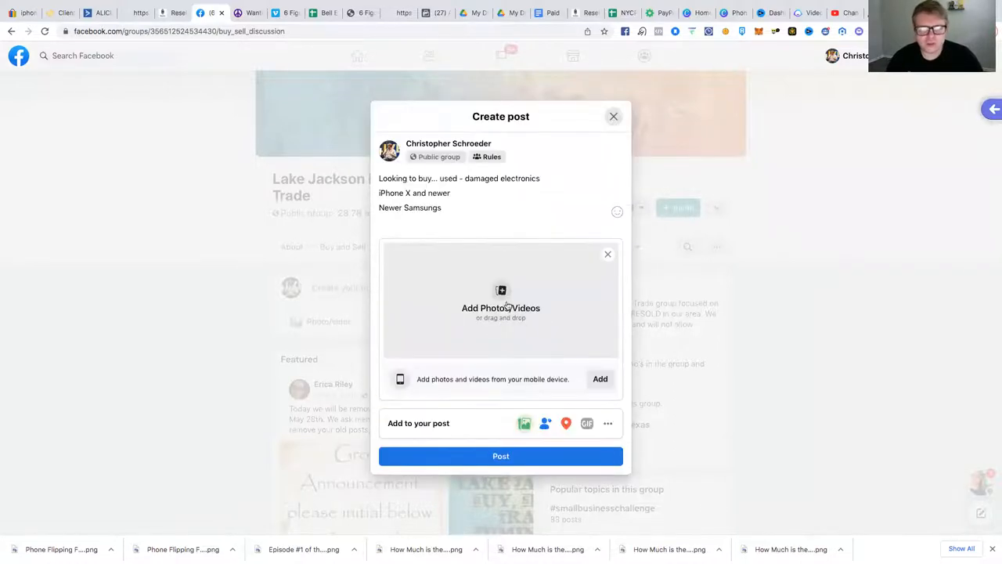
Attach an image from the Downloads folder to the wanted post
click(501, 301)
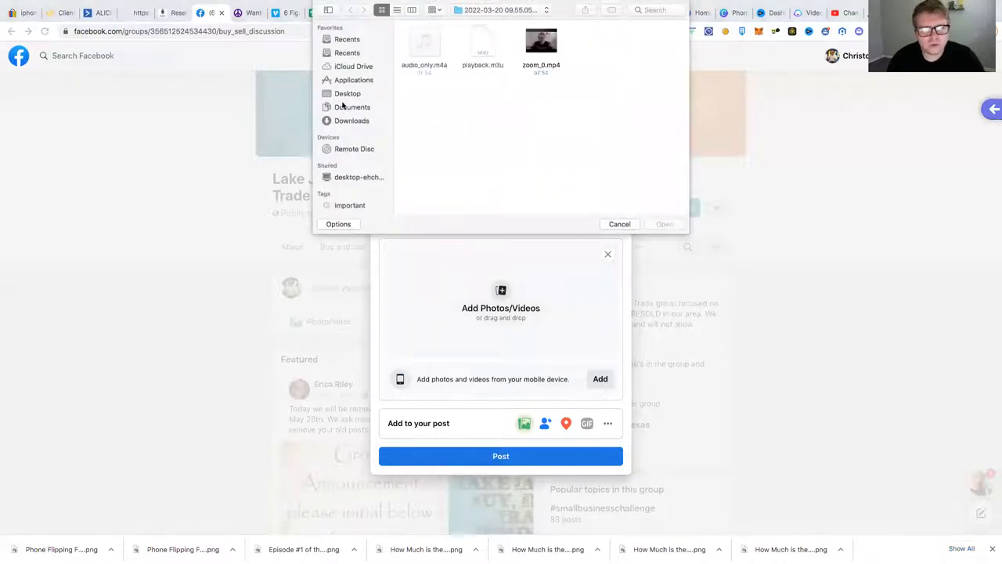
click(352, 121)
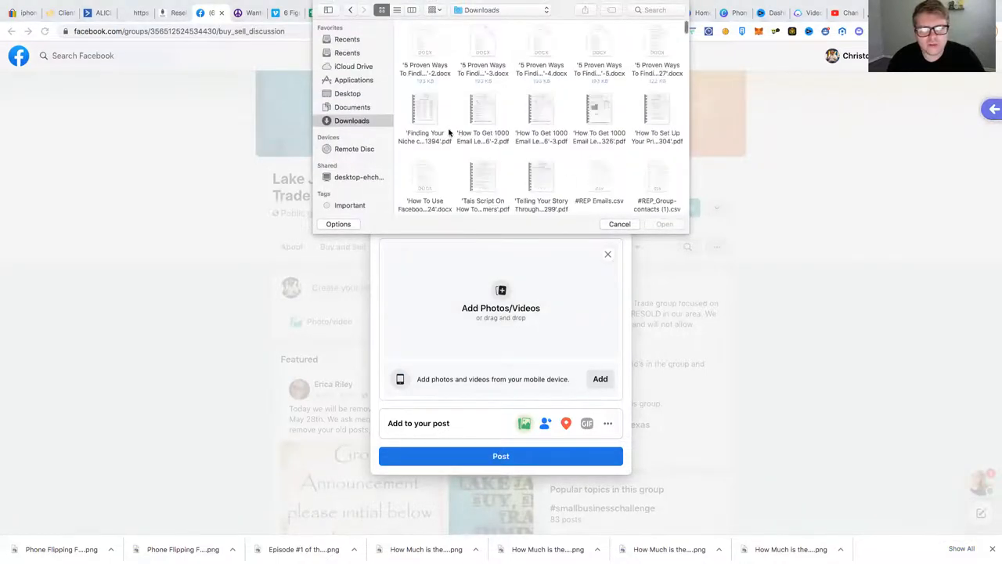
scroll(down, 3)
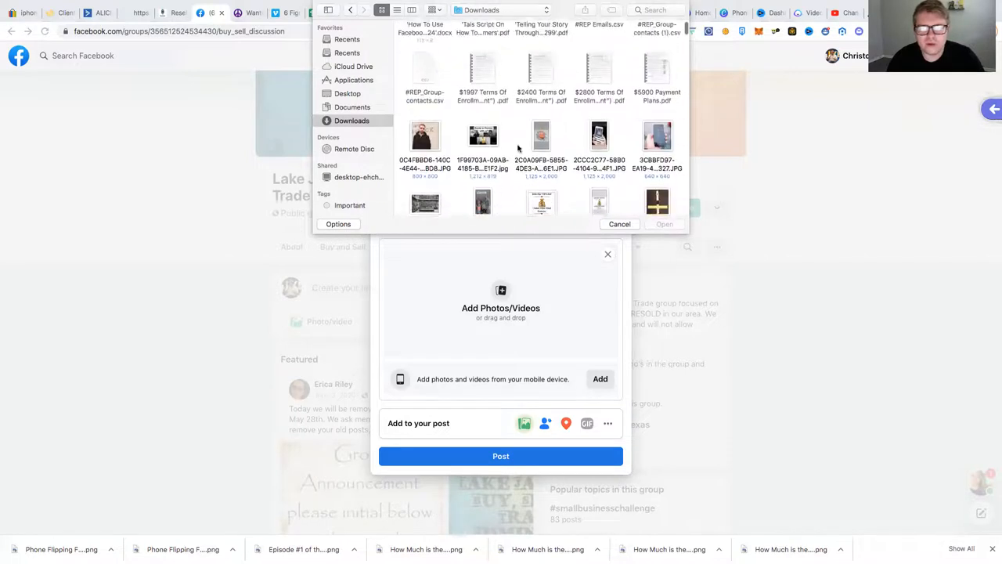
scroll(down, 3)
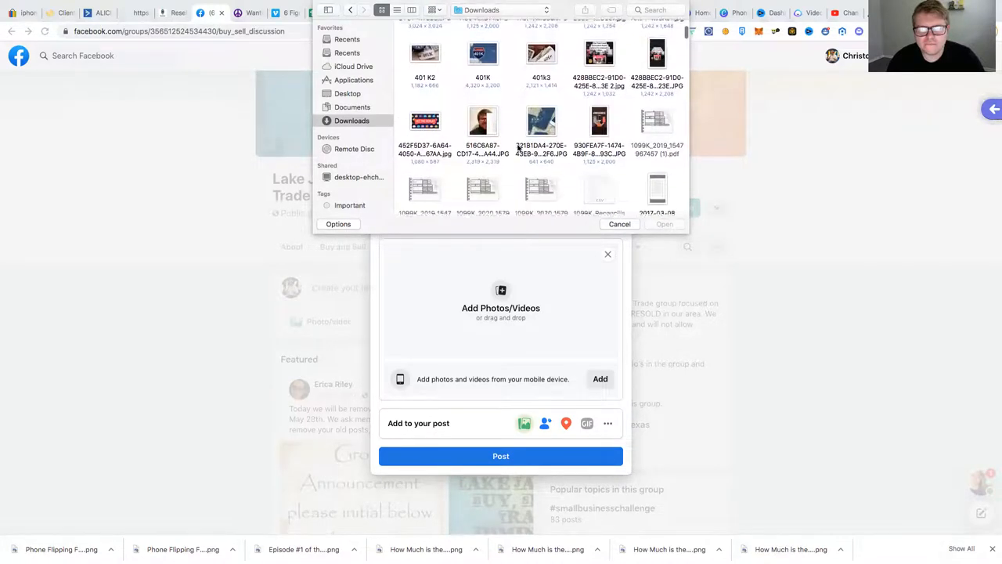
scroll(down, 3)
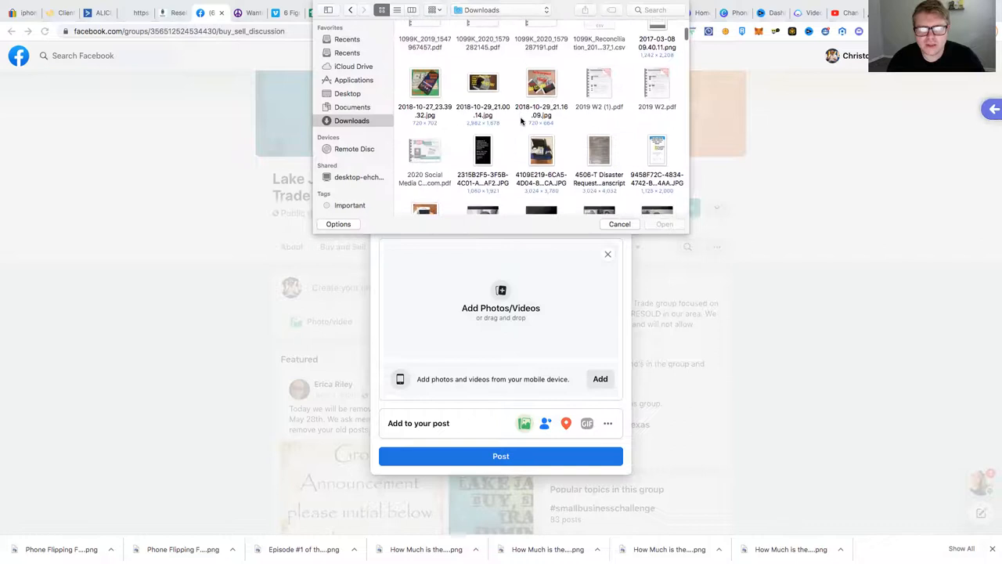
scroll(down, 3)
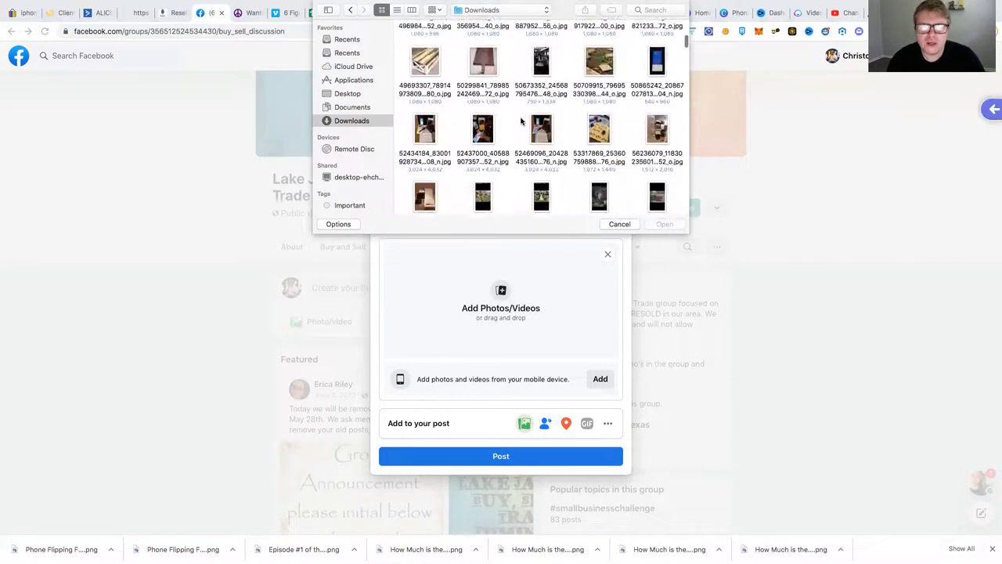
click(541, 129)
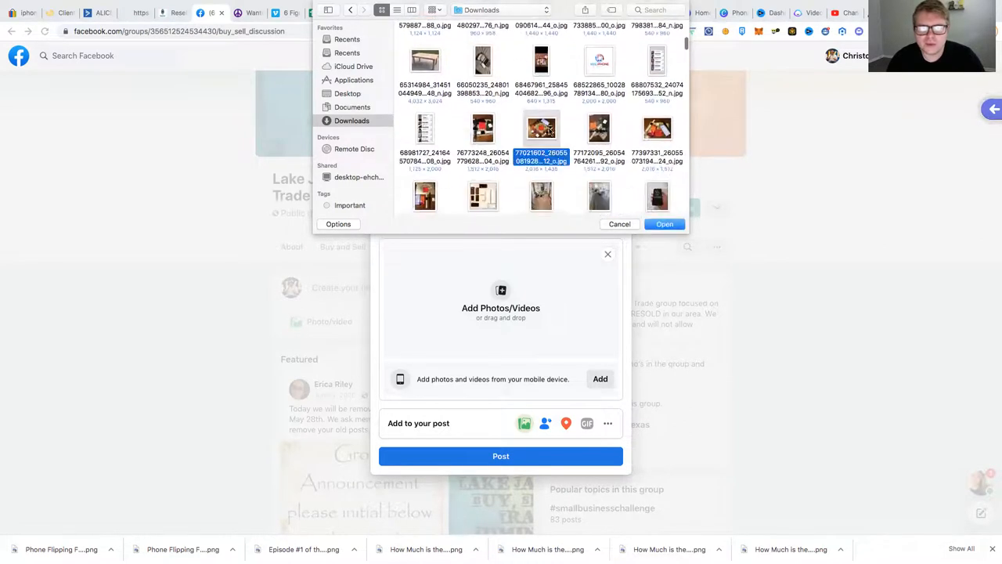
click(664, 223)
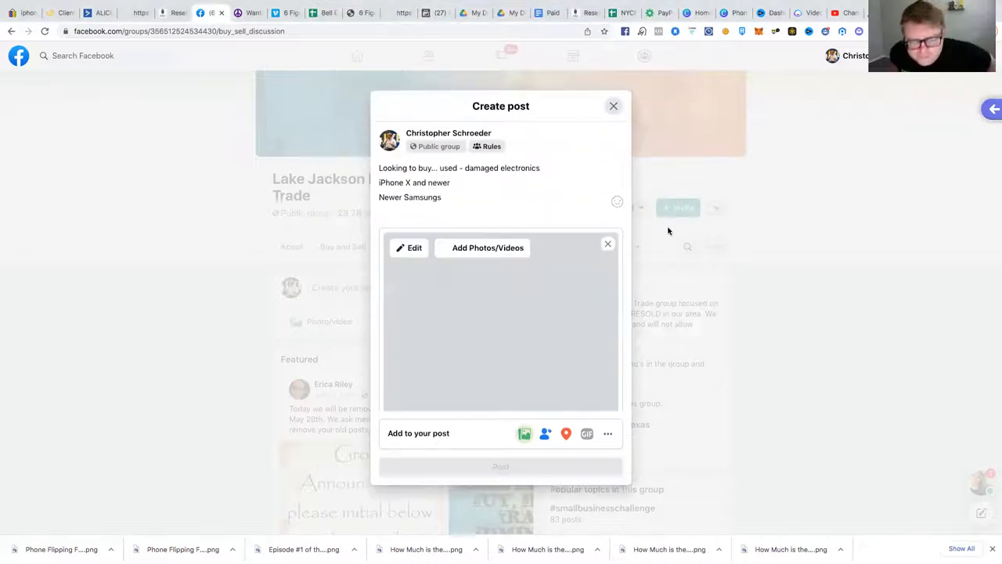
click(488, 248)
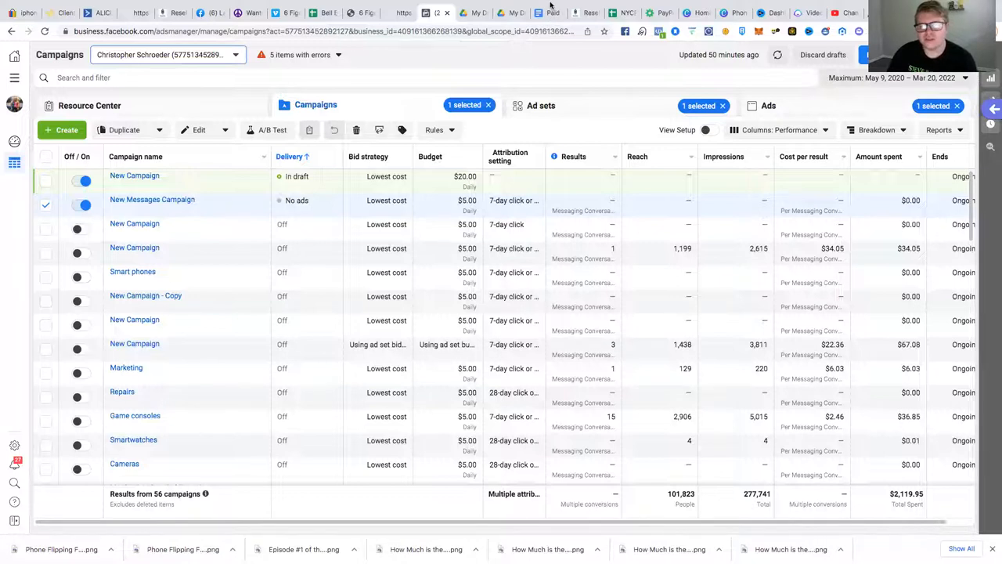
mouse_move(557, 62)
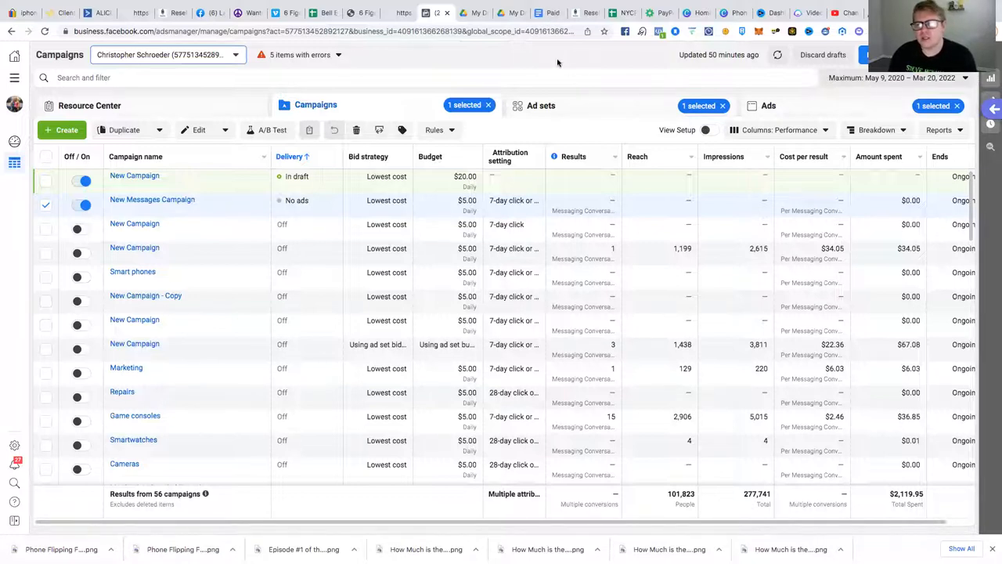